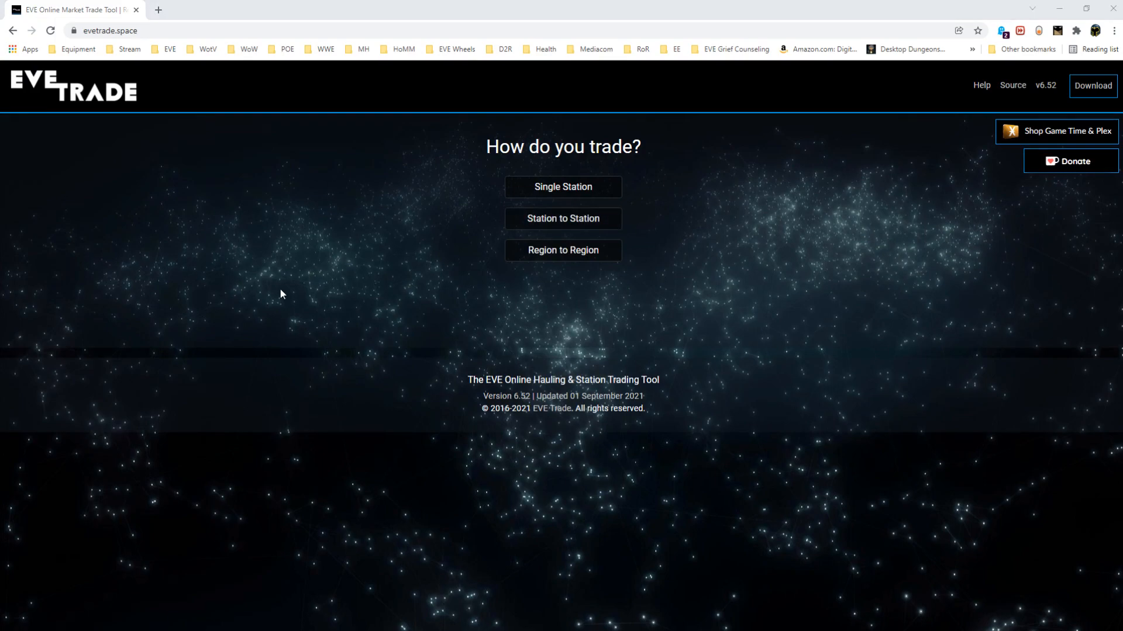
{"action": "mouse_move", "coordinate": [686, 322]}
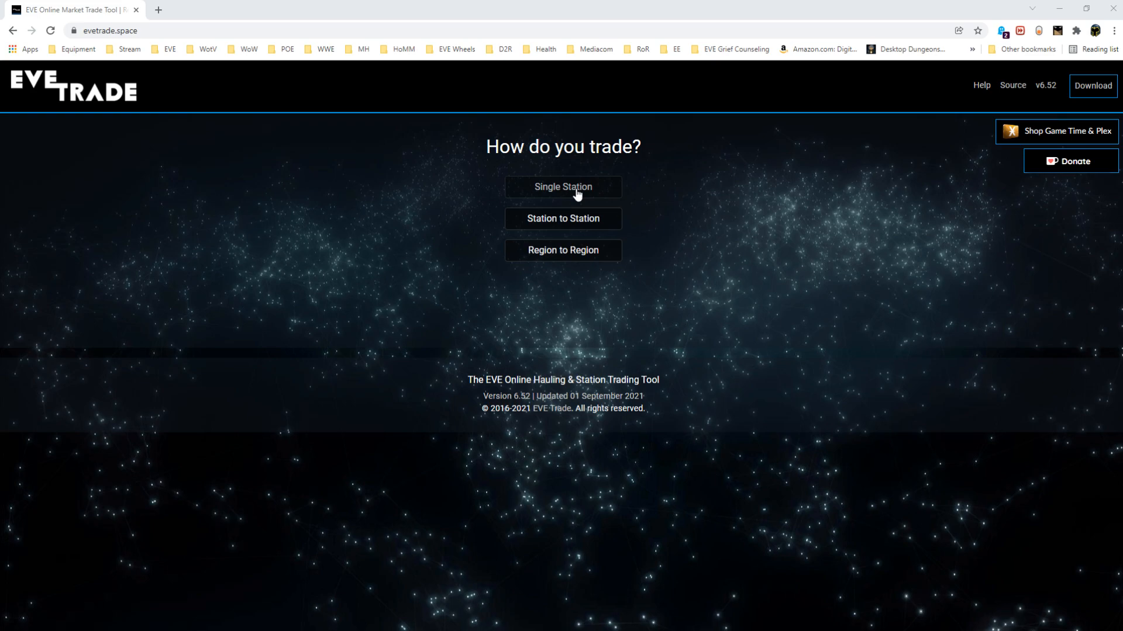
Step: Pick Single Station trading in Jita and review the sales tax accounting levels
{"action": "left_click", "coordinate": [563, 188]}
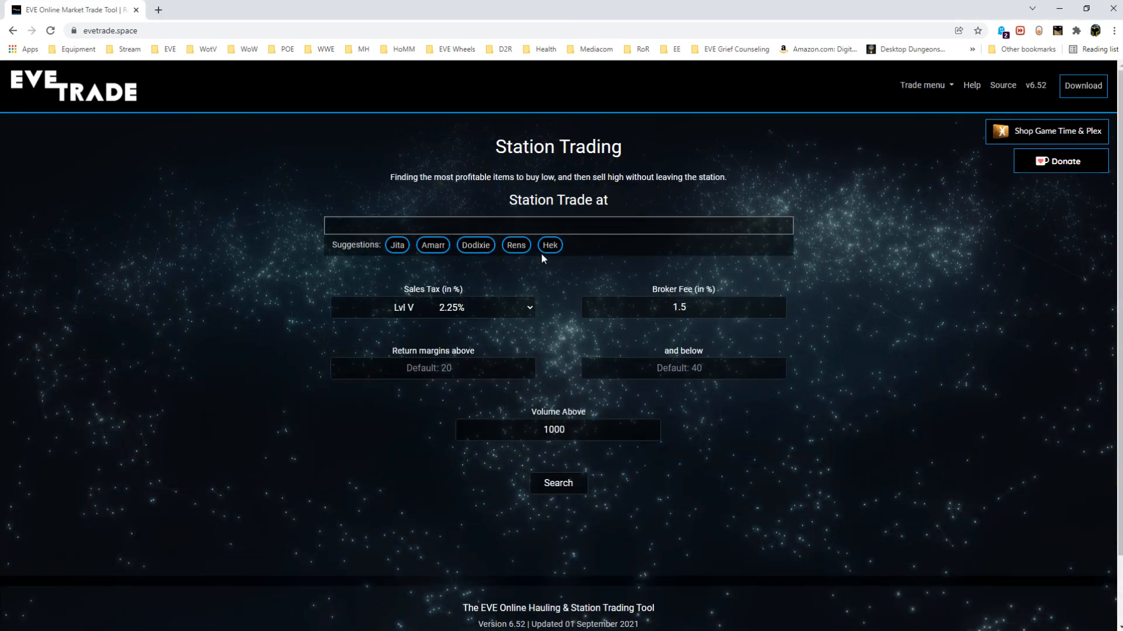
{"action": "left_click", "coordinate": [396, 245]}
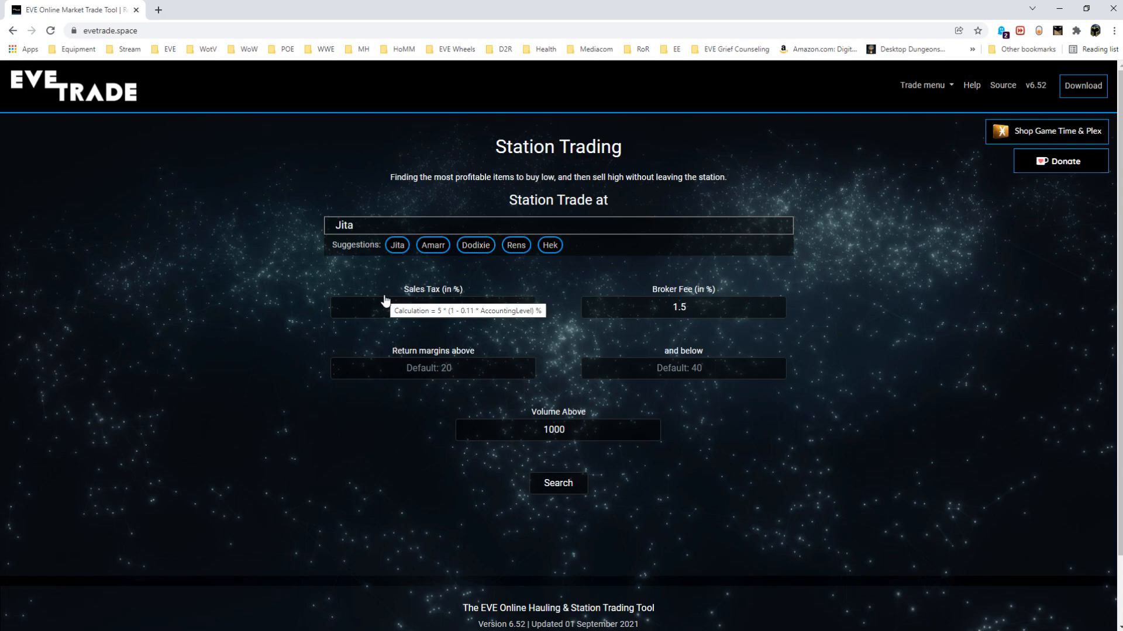
{"action": "left_click", "coordinate": [433, 308]}
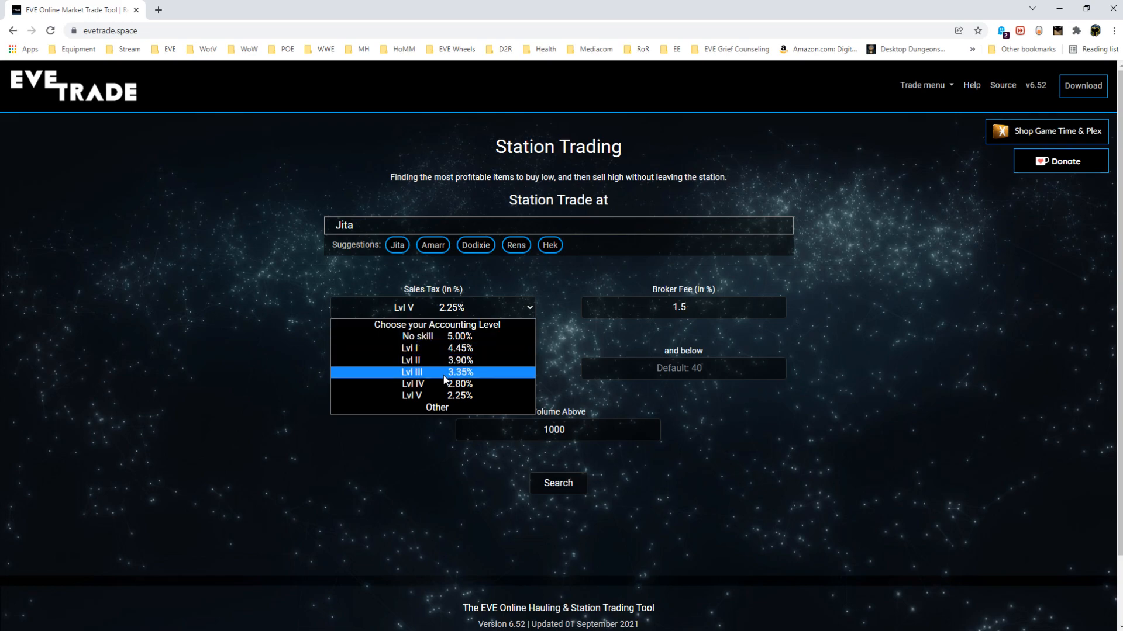
{"action": "mouse_move", "coordinate": [445, 404]}
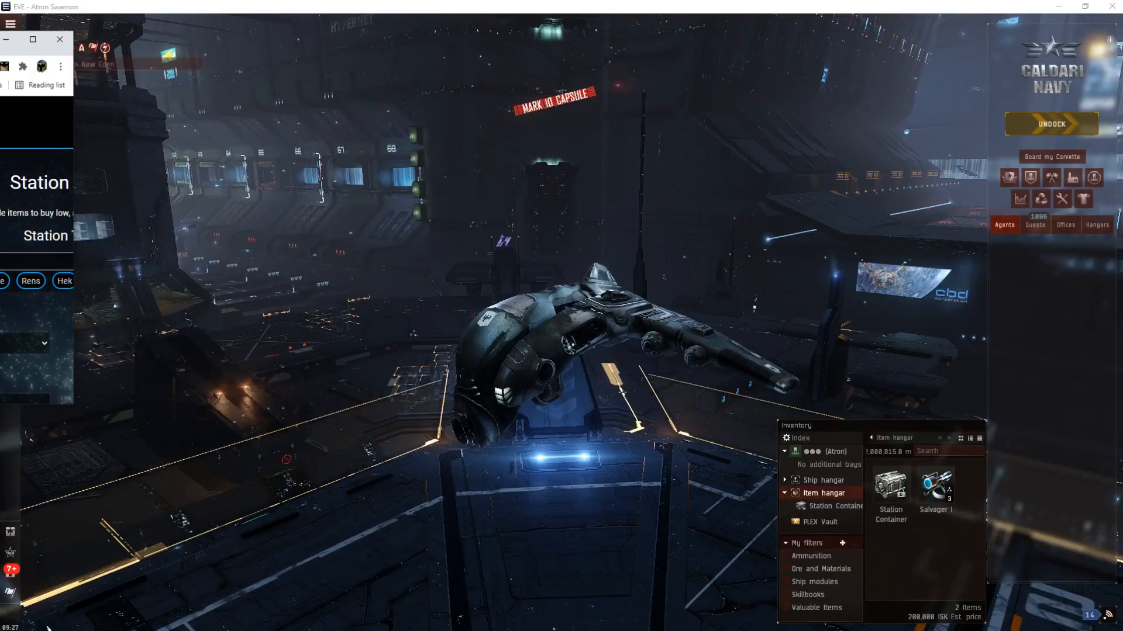
Step: Preview selling Salvager I to check its 1.5% broker fee and 3.6% tax, then close
{"action": "right_click", "coordinate": [935, 486]}
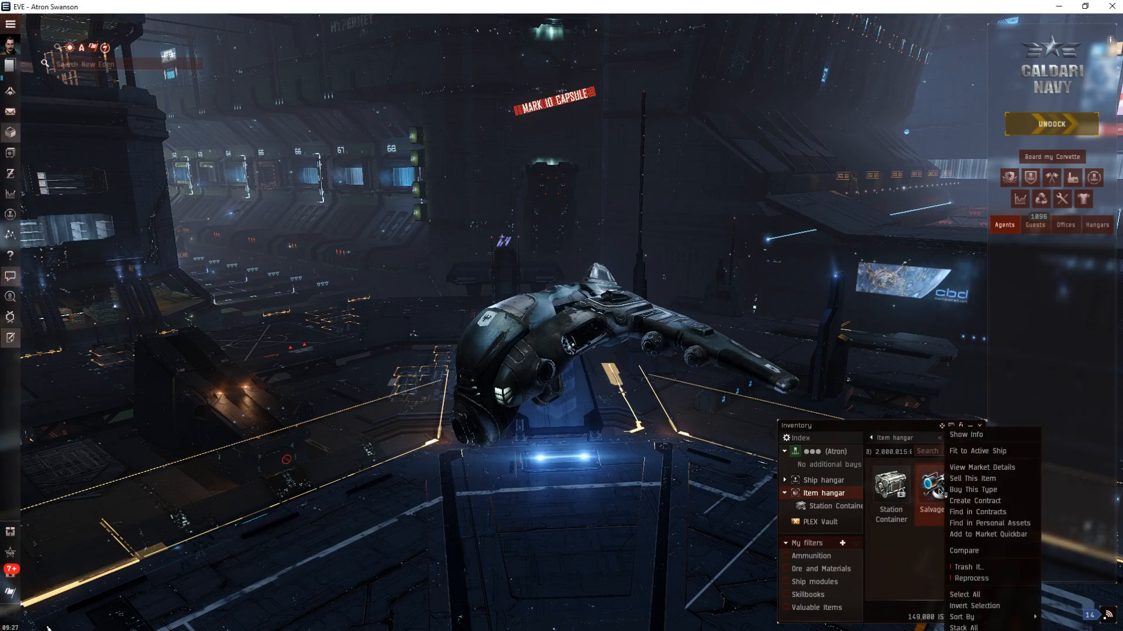
{"action": "left_click", "coordinate": [972, 478]}
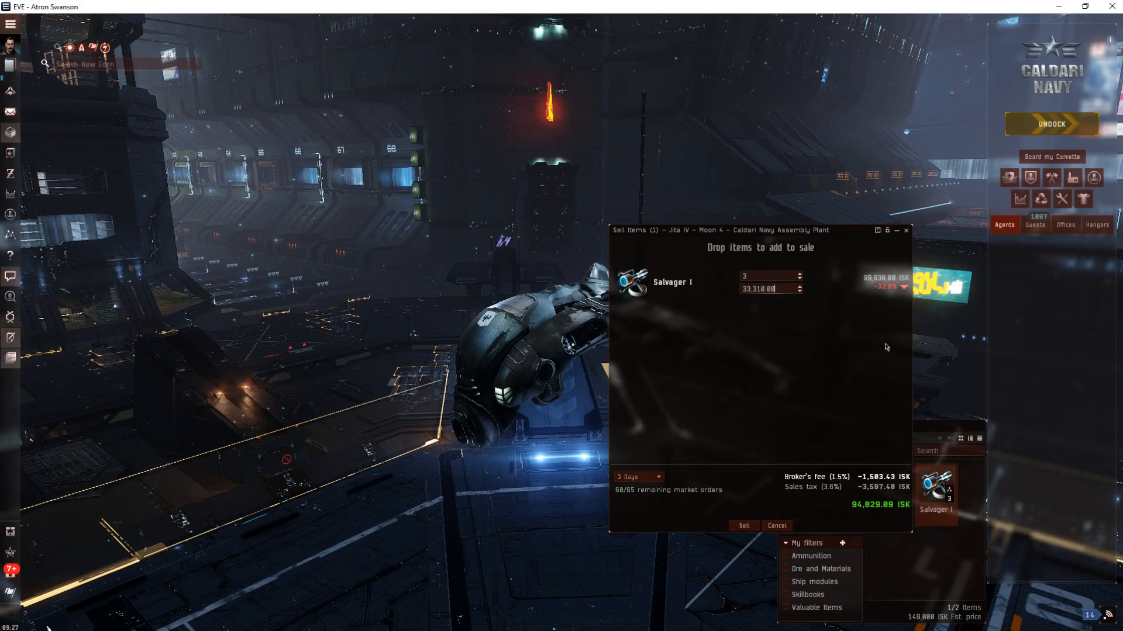
{"action": "left_click", "coordinate": [776, 525]}
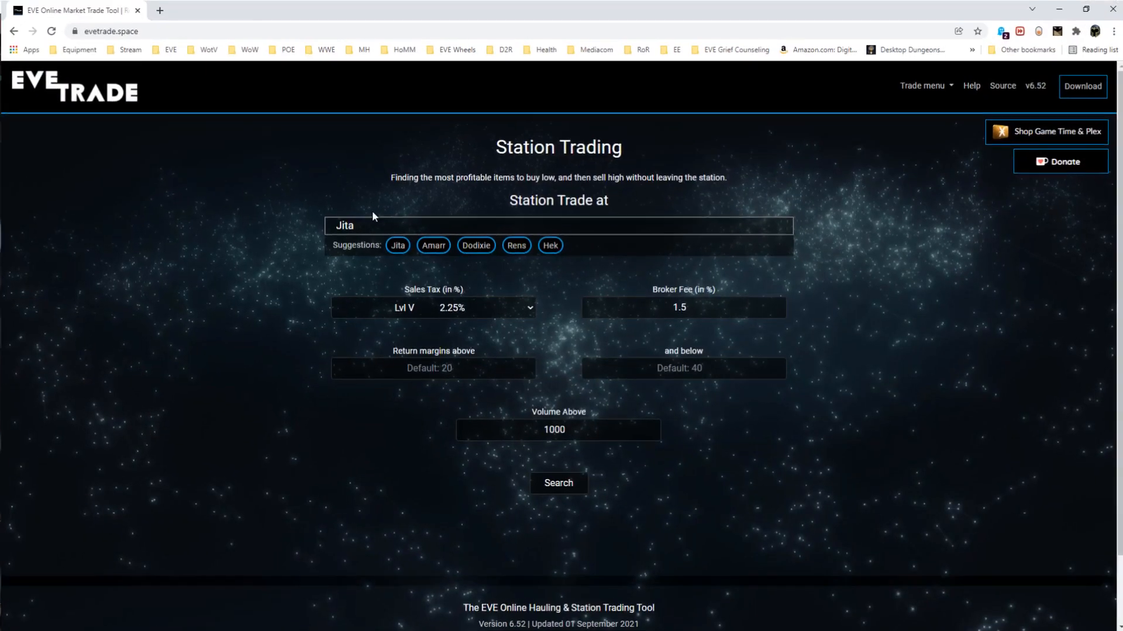
{"action": "mouse_move", "coordinate": [443, 396]}
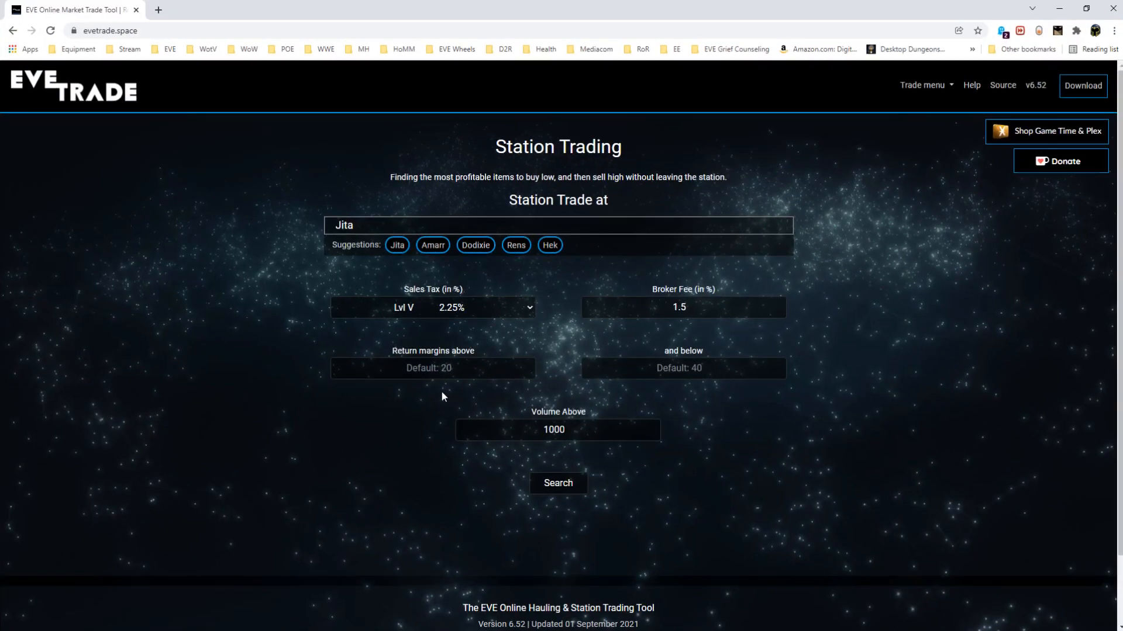
{"action": "mouse_move", "coordinate": [562, 451]}
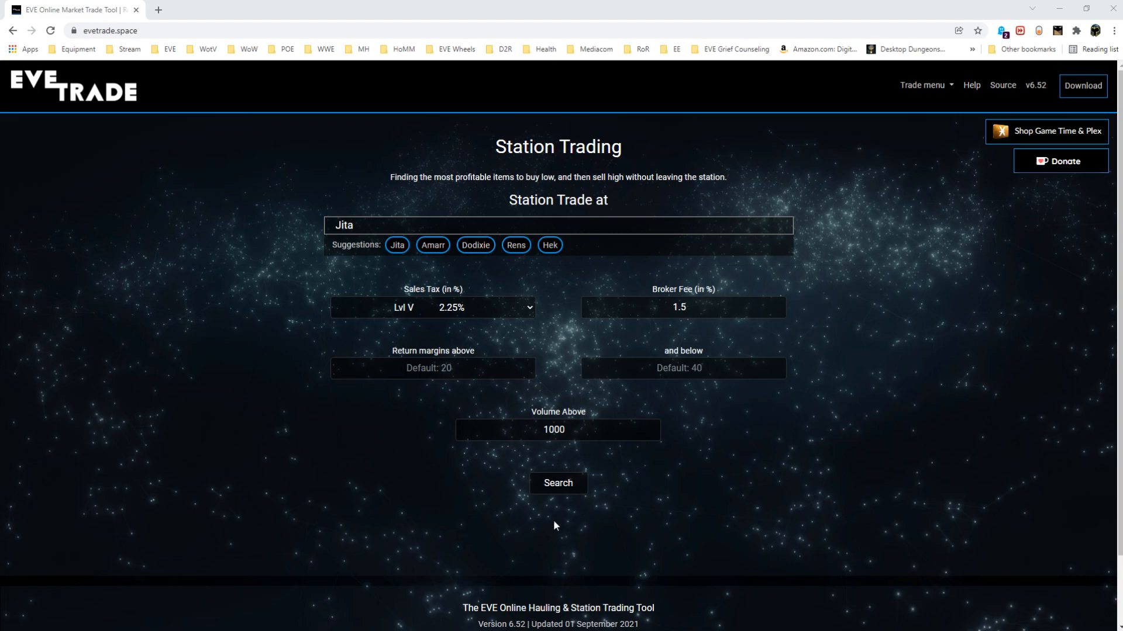
{"action": "mouse_move", "coordinate": [560, 536]}
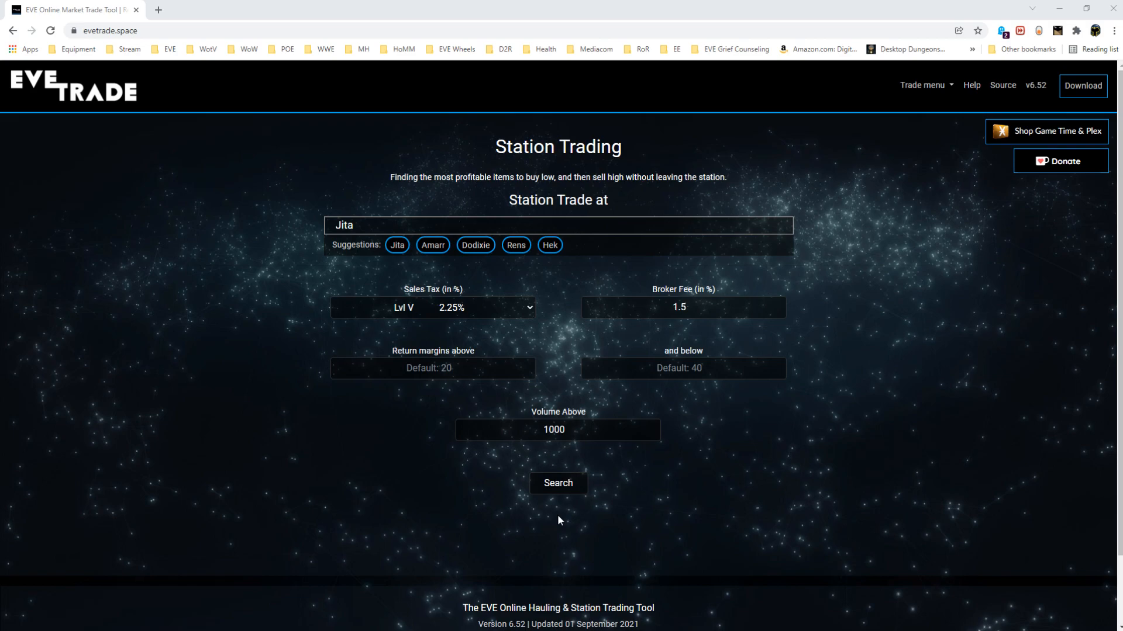
Step: Run the Jita station-trading search with 2.25% tax and 1.5% broker fee
{"action": "left_click", "coordinate": [557, 482]}
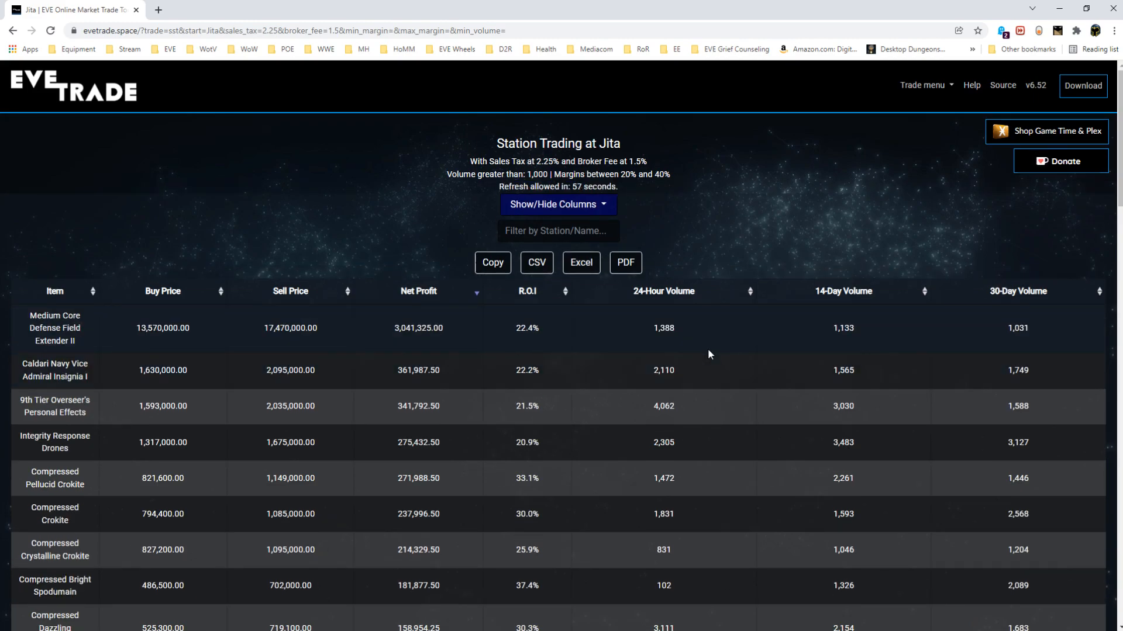
{"action": "mouse_move", "coordinate": [531, 300]}
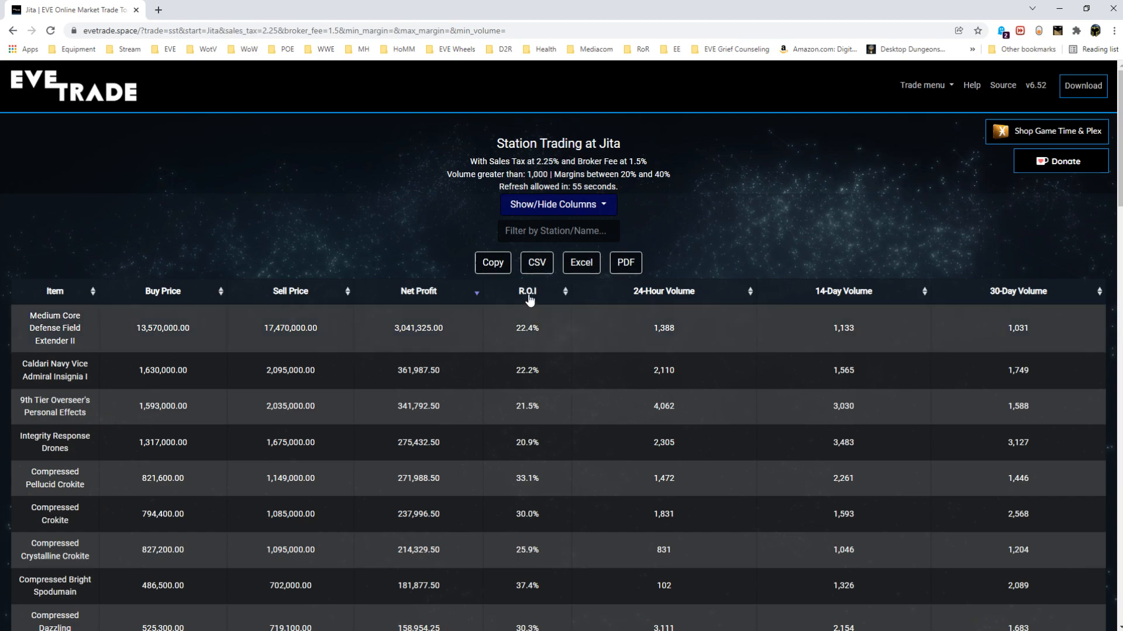
Step: Sort the Jita results by highest R.O.I first
{"action": "left_click", "coordinate": [526, 291]}
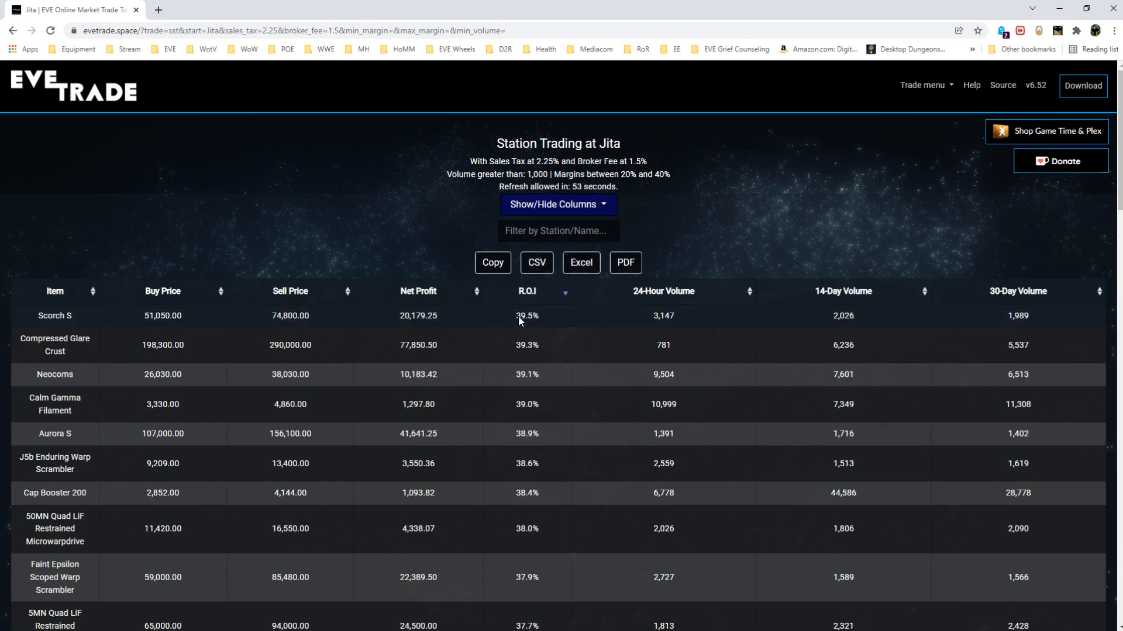
{"action": "mouse_move", "coordinate": [767, 335]}
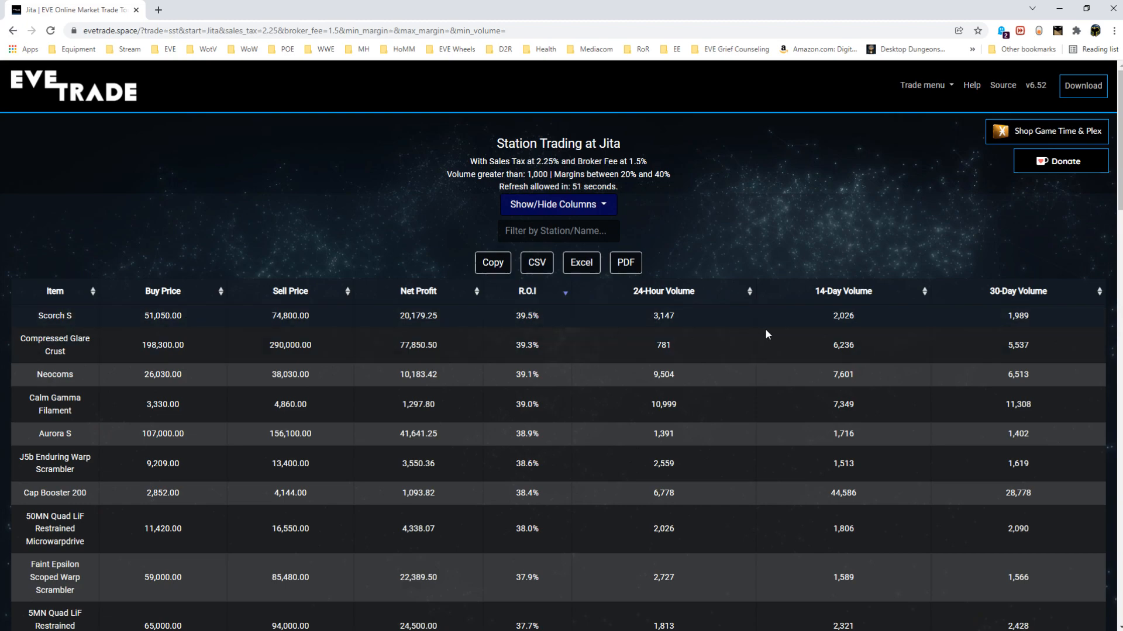
{"action": "mouse_move", "coordinate": [666, 327]}
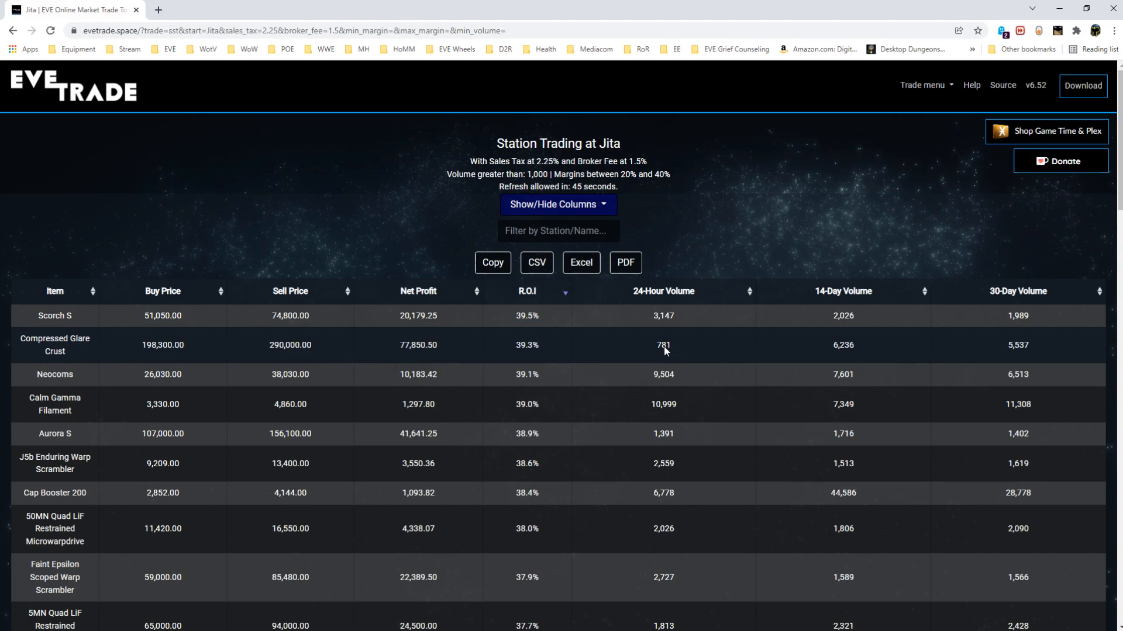
{"action": "mouse_move", "coordinate": [651, 328]}
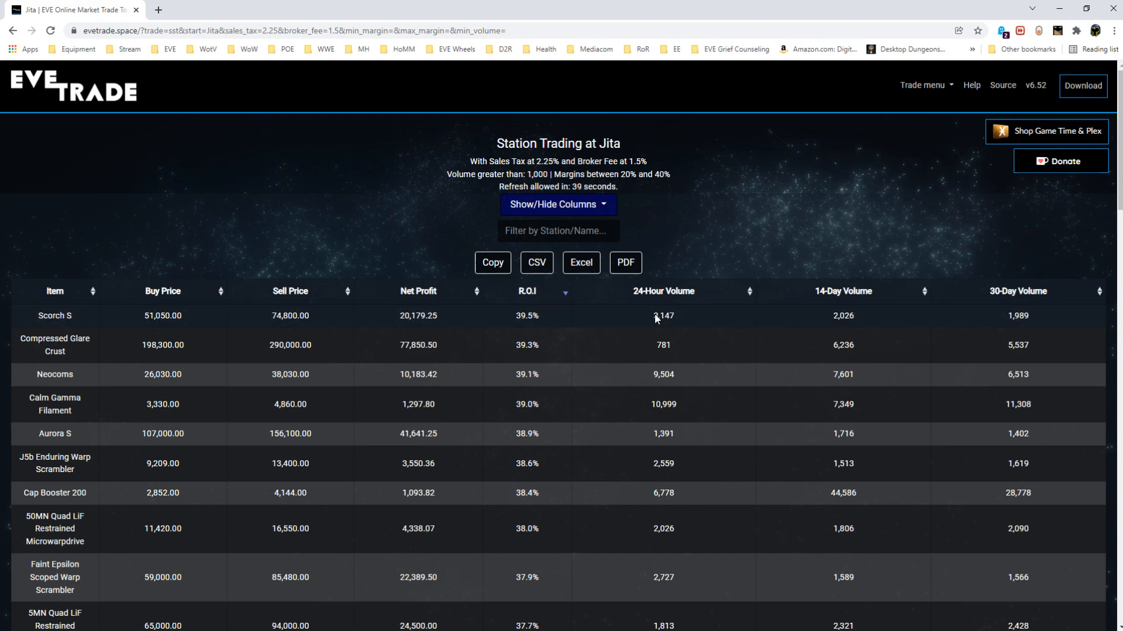
{"action": "mouse_move", "coordinate": [773, 413]}
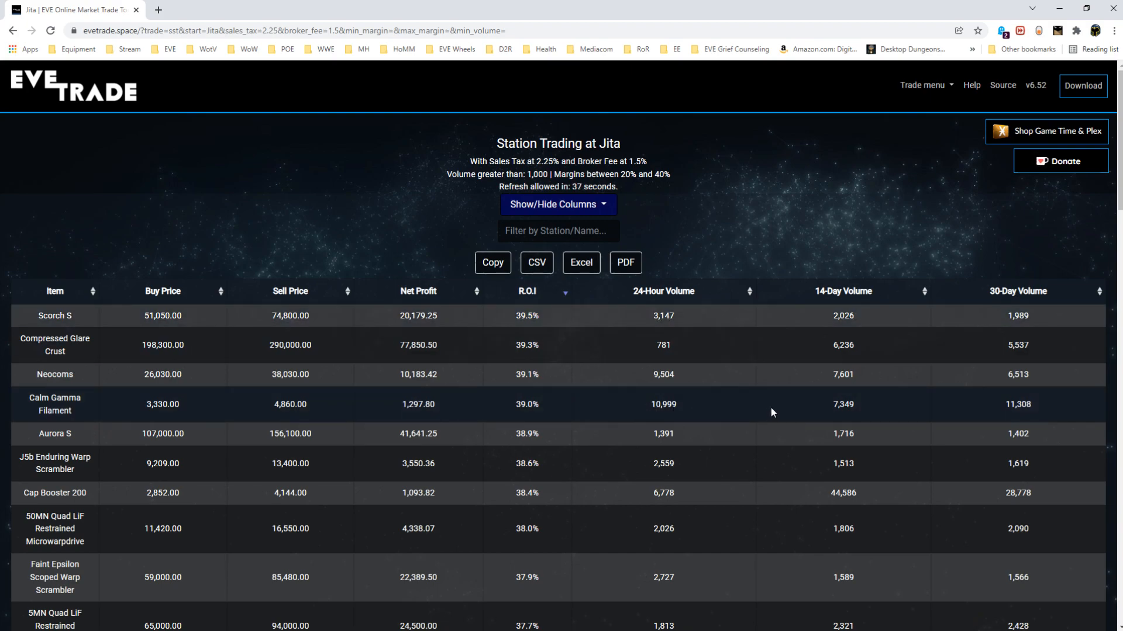
{"action": "mouse_move", "coordinate": [1001, 422]}
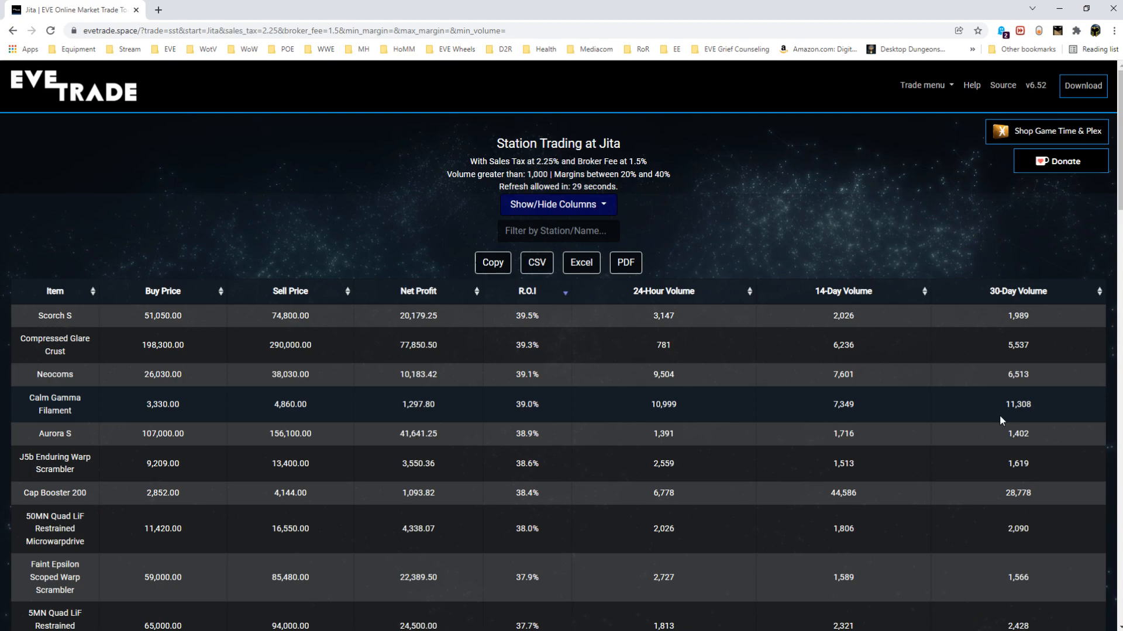
{"action": "mouse_move", "coordinate": [713, 501]}
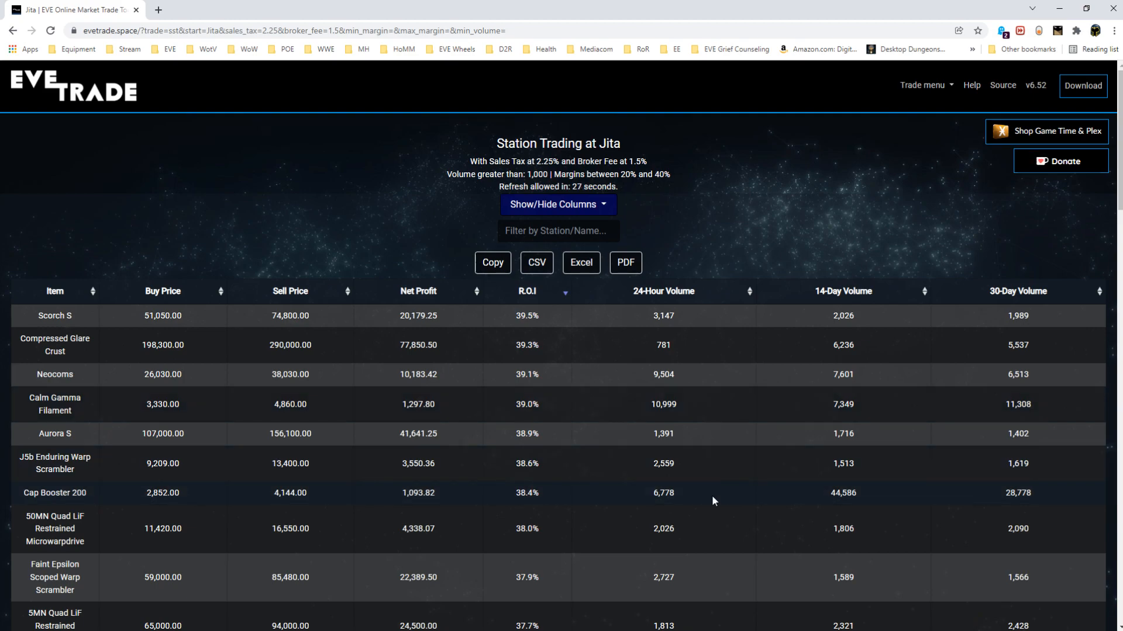
{"action": "mouse_move", "coordinate": [851, 497]}
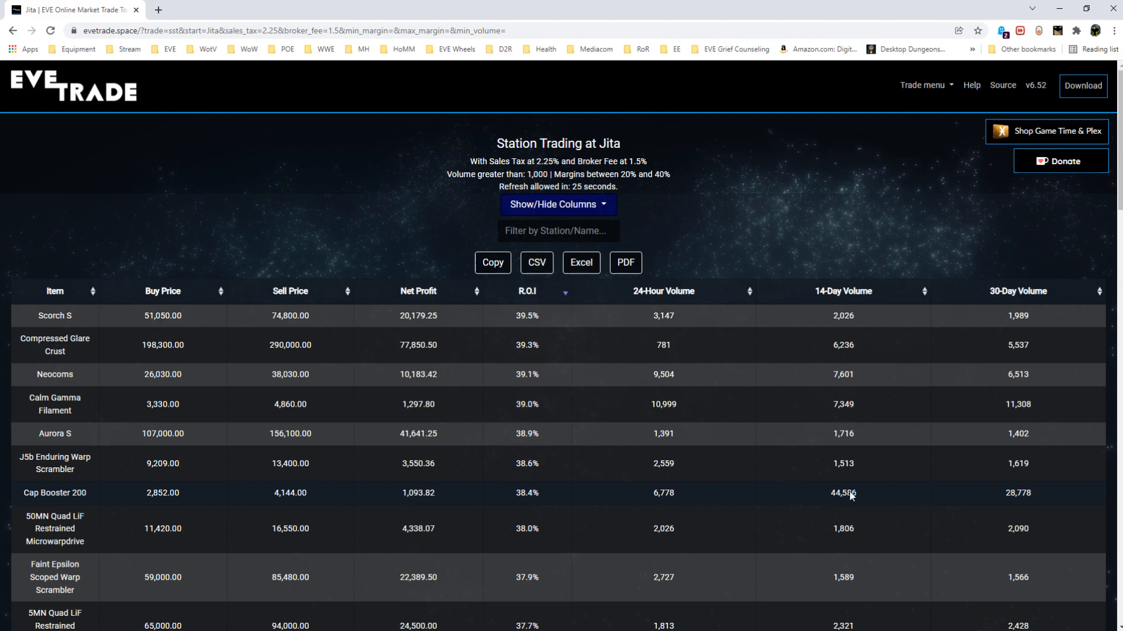
{"action": "mouse_move", "coordinate": [857, 516]}
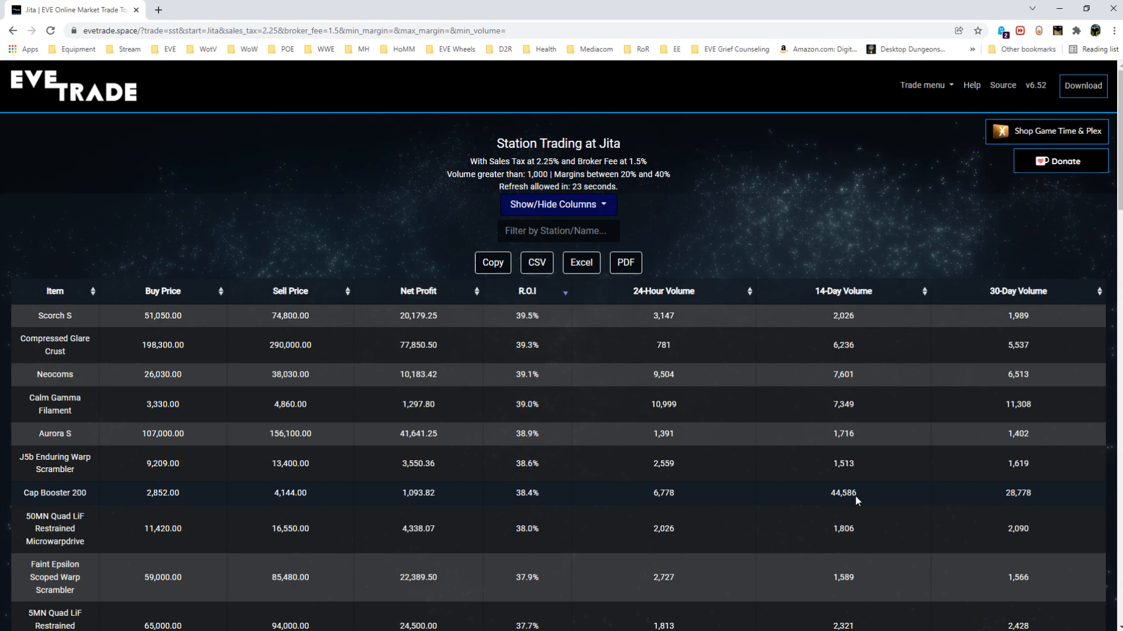
{"action": "mouse_move", "coordinate": [710, 505]}
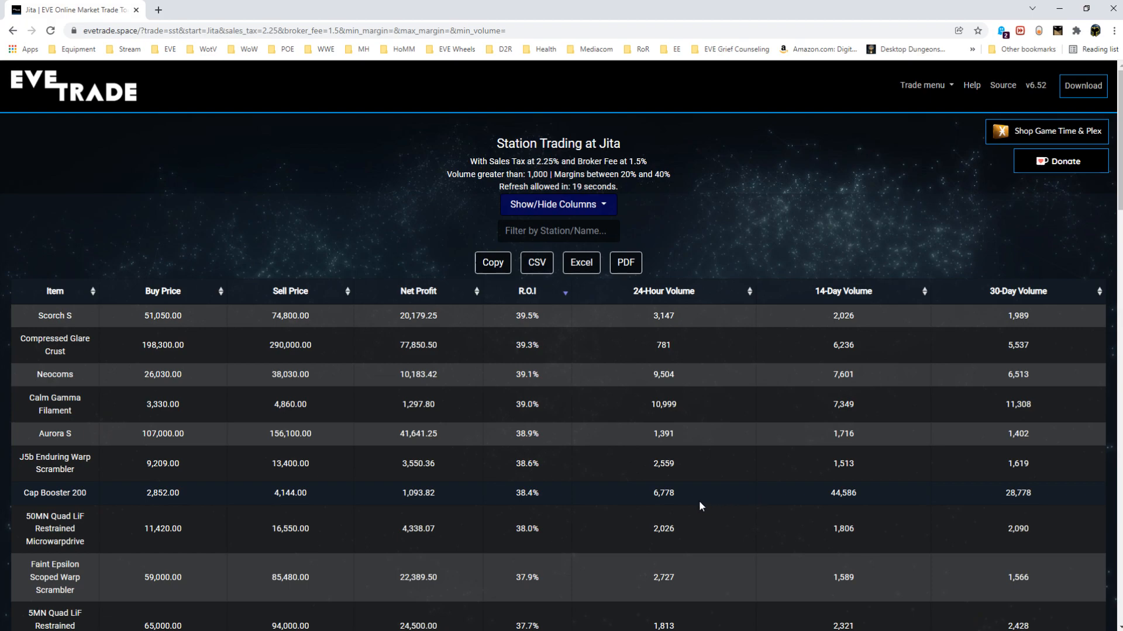
{"action": "mouse_move", "coordinate": [675, 515]}
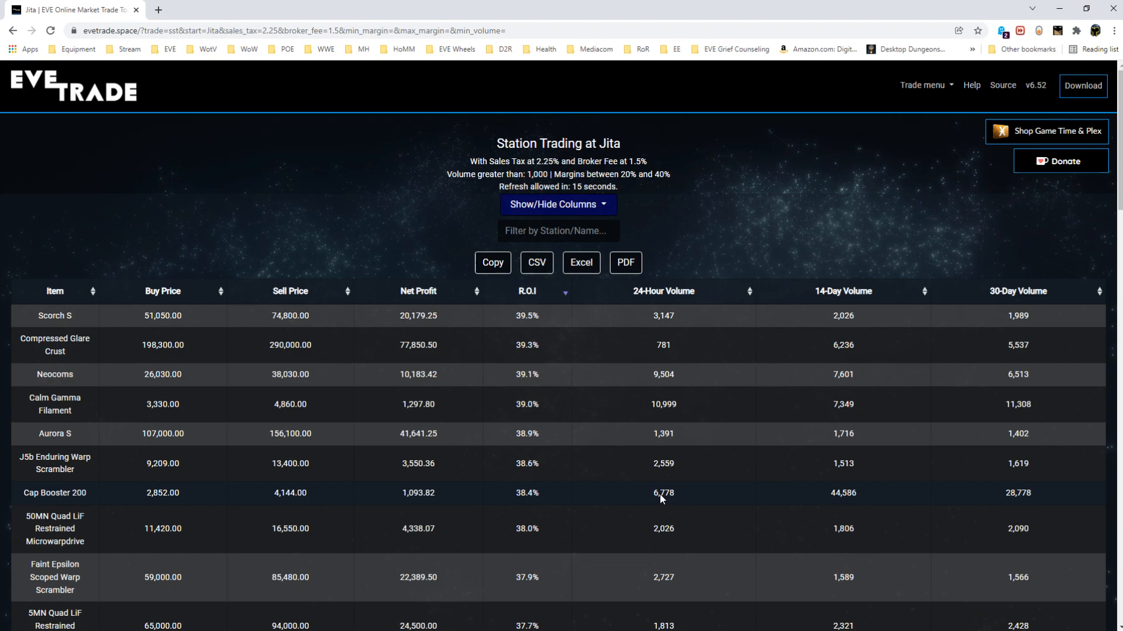
{"action": "mouse_move", "coordinate": [526, 502]}
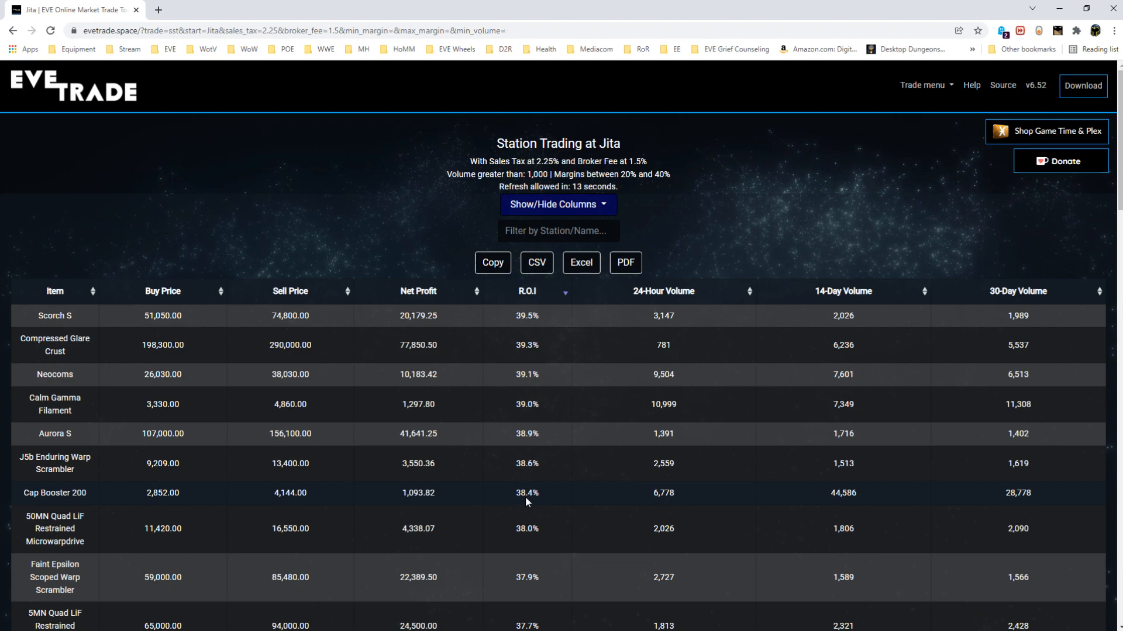
{"action": "mouse_move", "coordinate": [328, 505]}
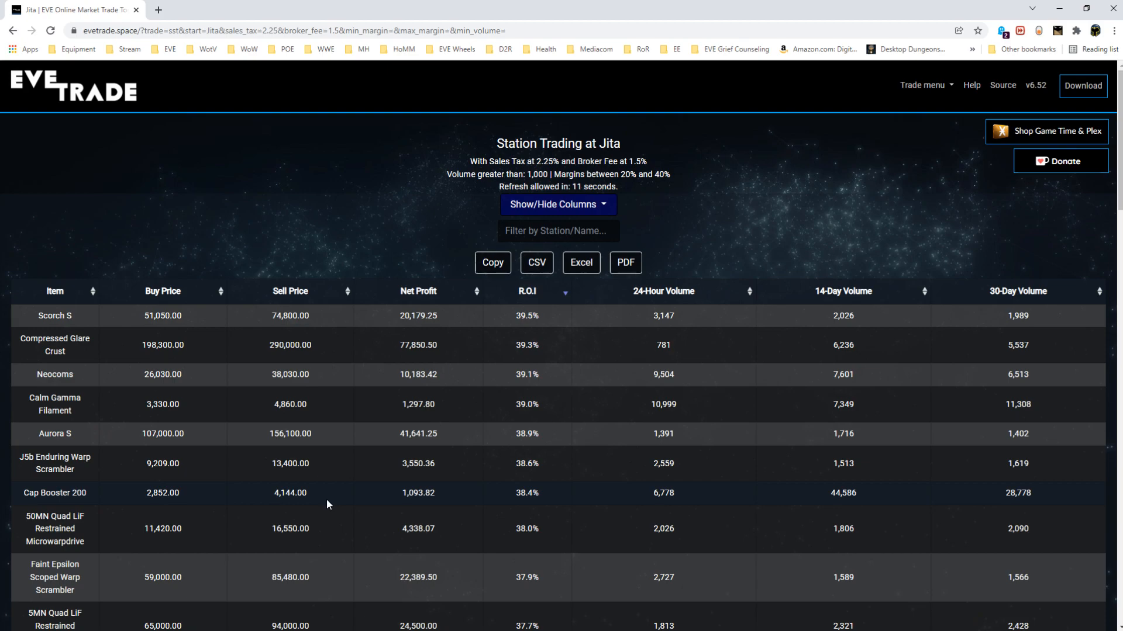
{"action": "mouse_move", "coordinate": [199, 508]}
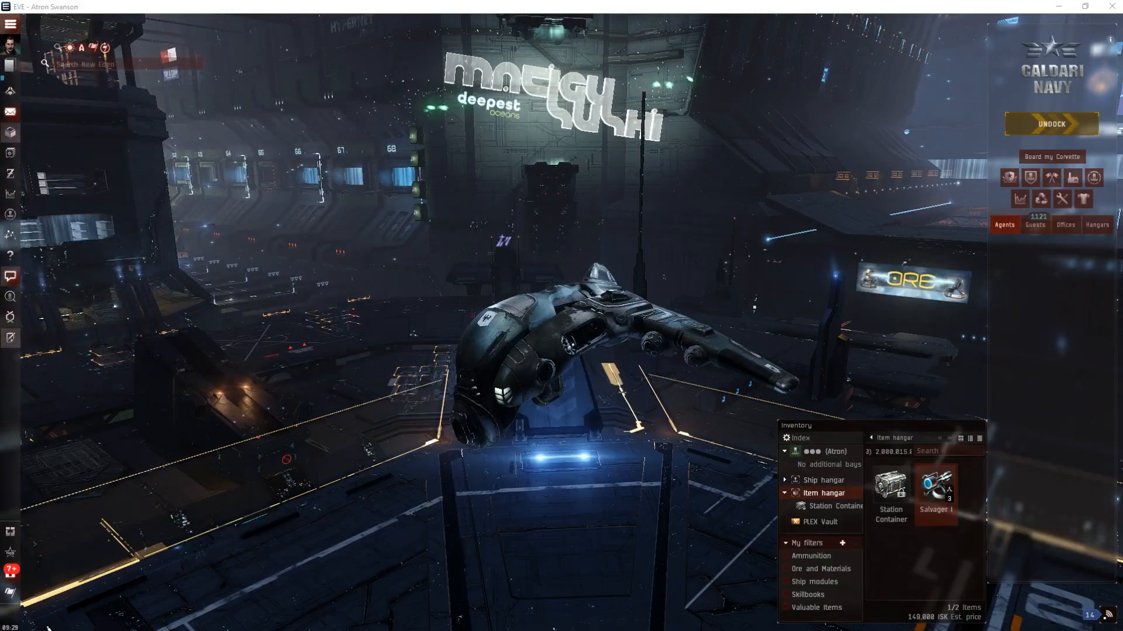
{"action": "mouse_move", "coordinate": [10, 194]}
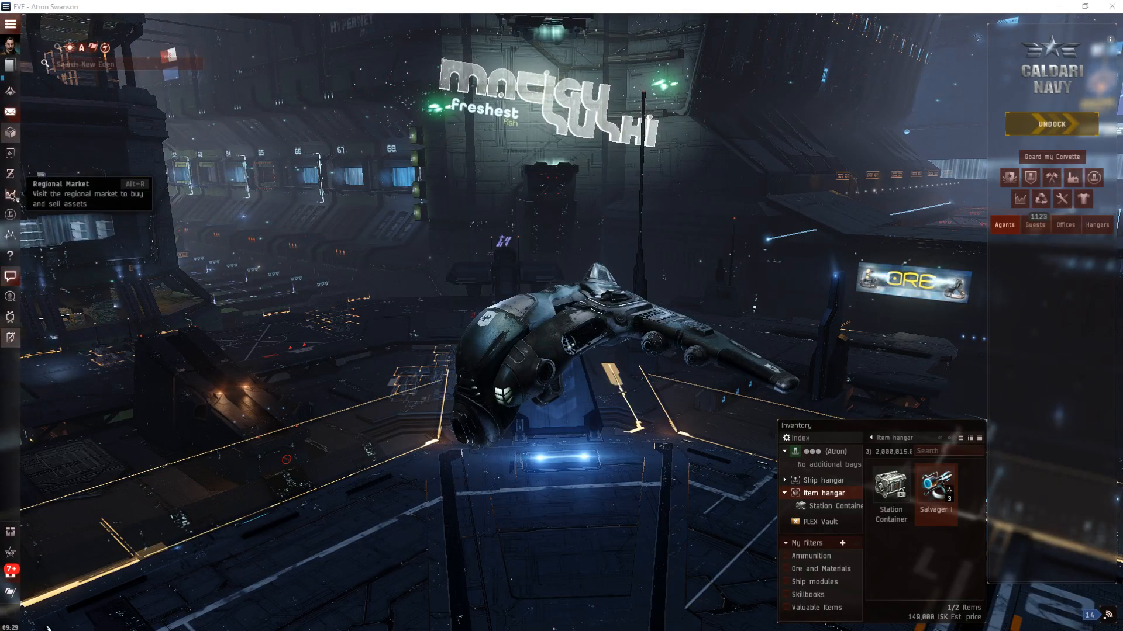
Step: Search the Forge regional market for Cap Booster 200
{"action": "left_click", "coordinate": [10, 195]}
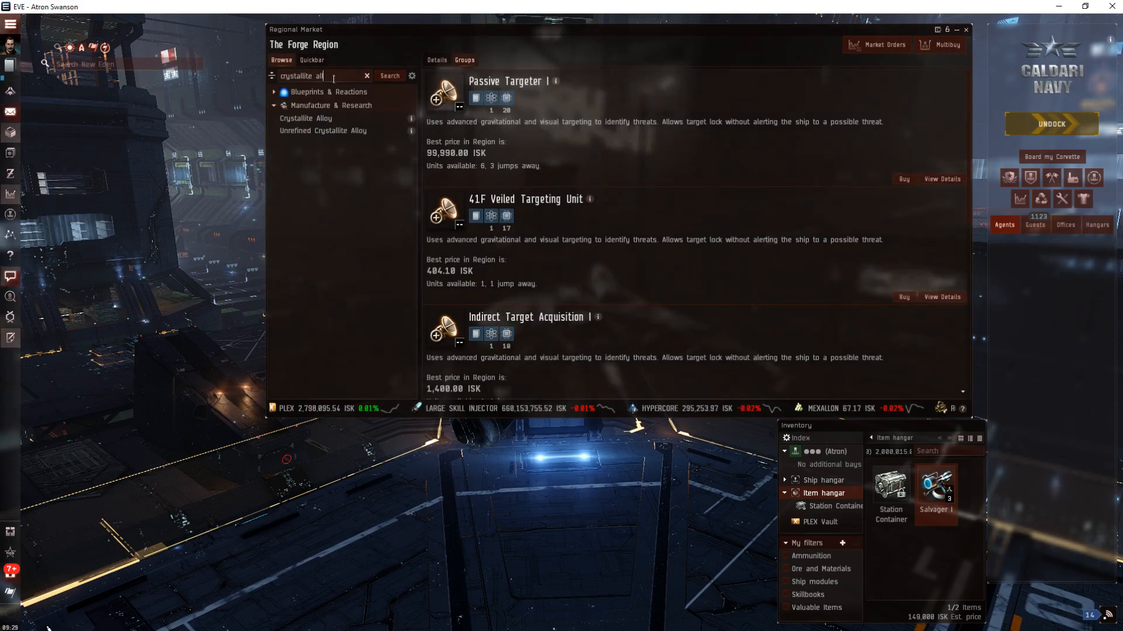
{"action": "left_click", "coordinate": [366, 75]}
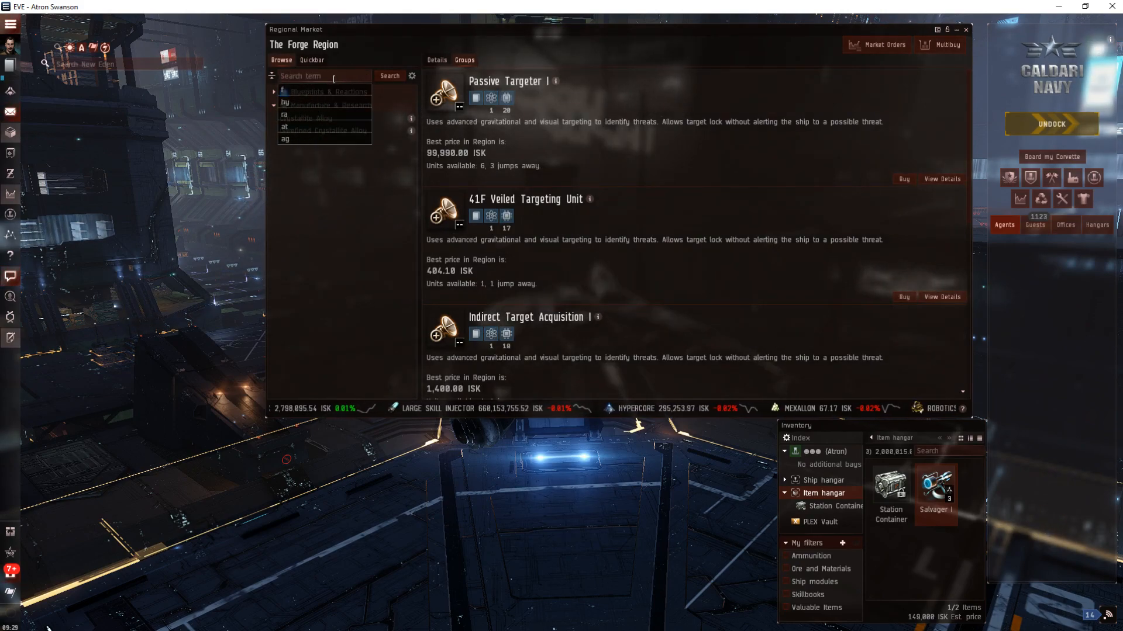
{"action": "type", "text": "cap booster 200"}
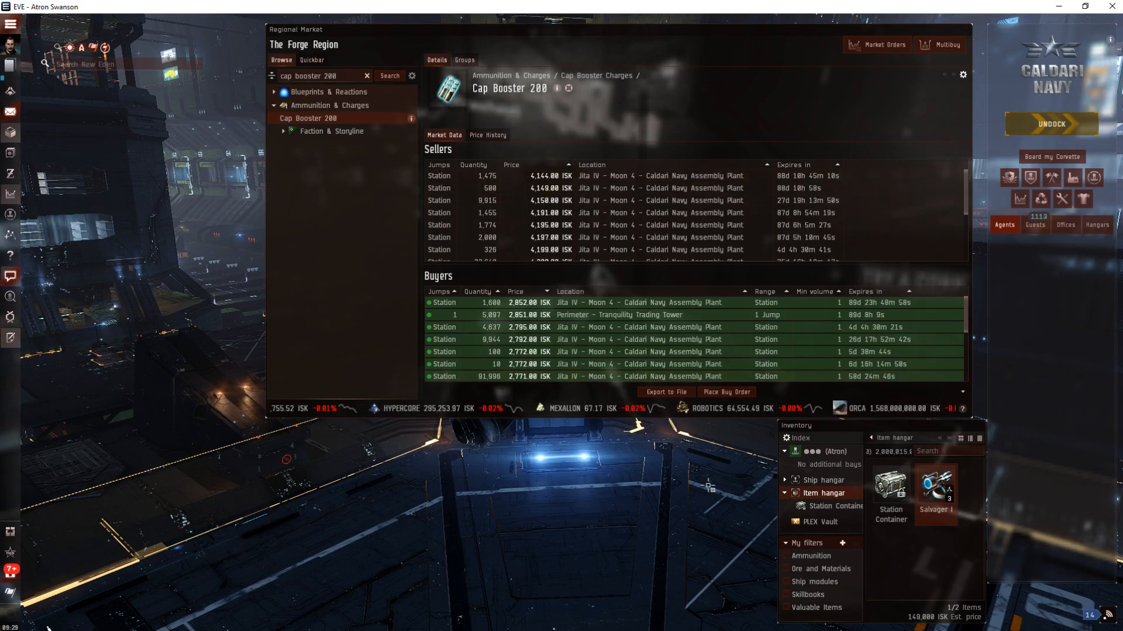
{"action": "mouse_move", "coordinate": [726, 392]}
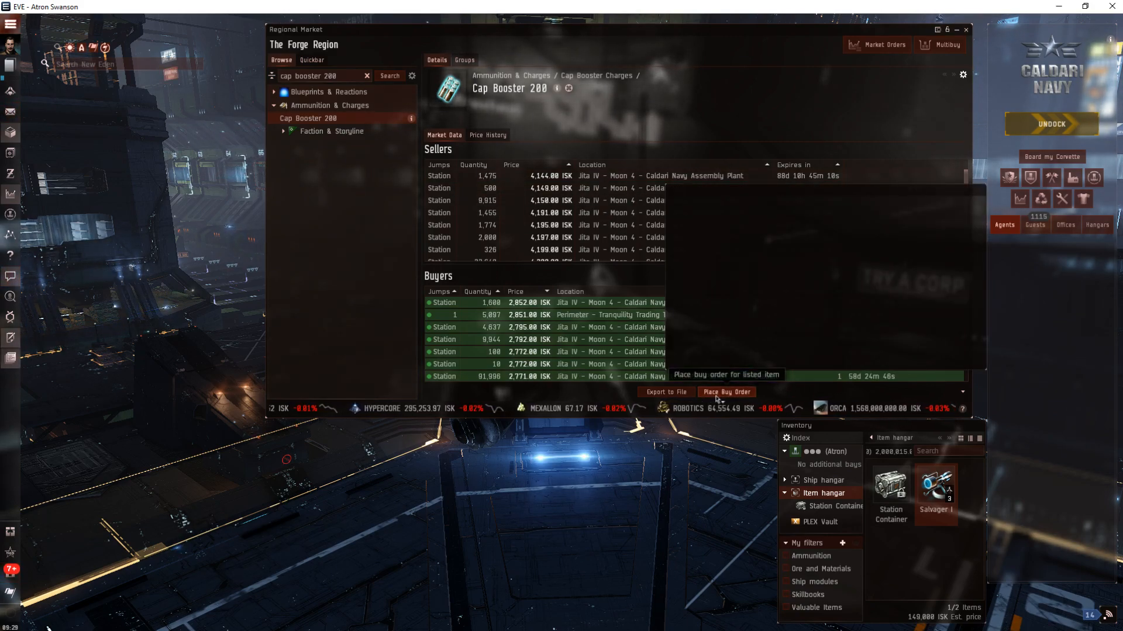
Step: Place a buy order for 100 Cap Booster 200 at 2,853 ISK
{"action": "left_click", "coordinate": [726, 392]}
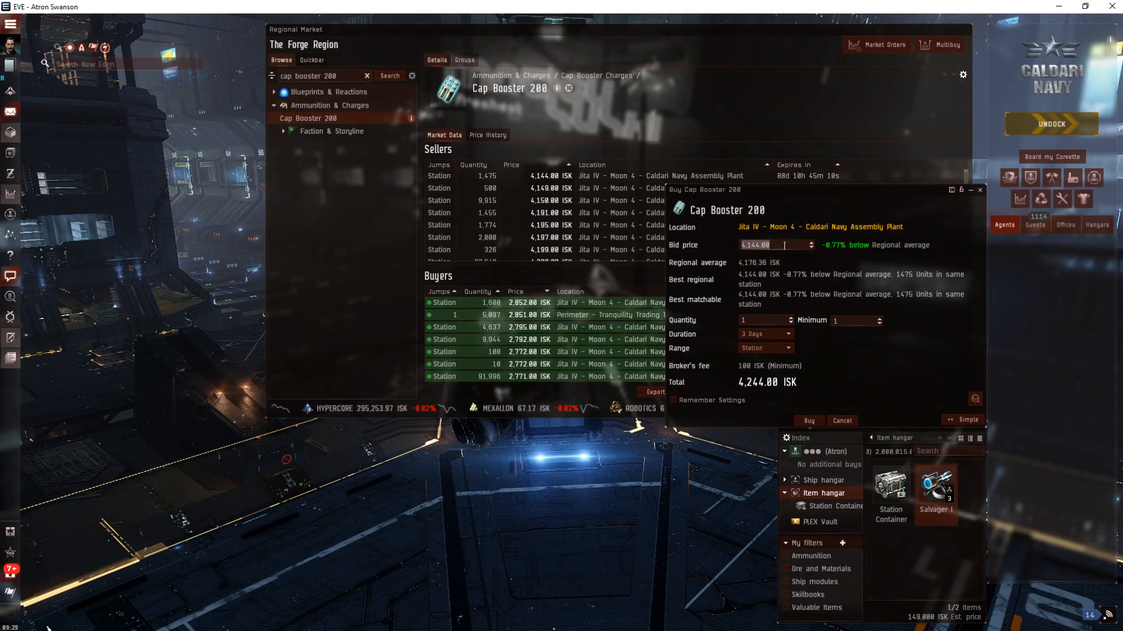
{"action": "type", "text": "2853"}
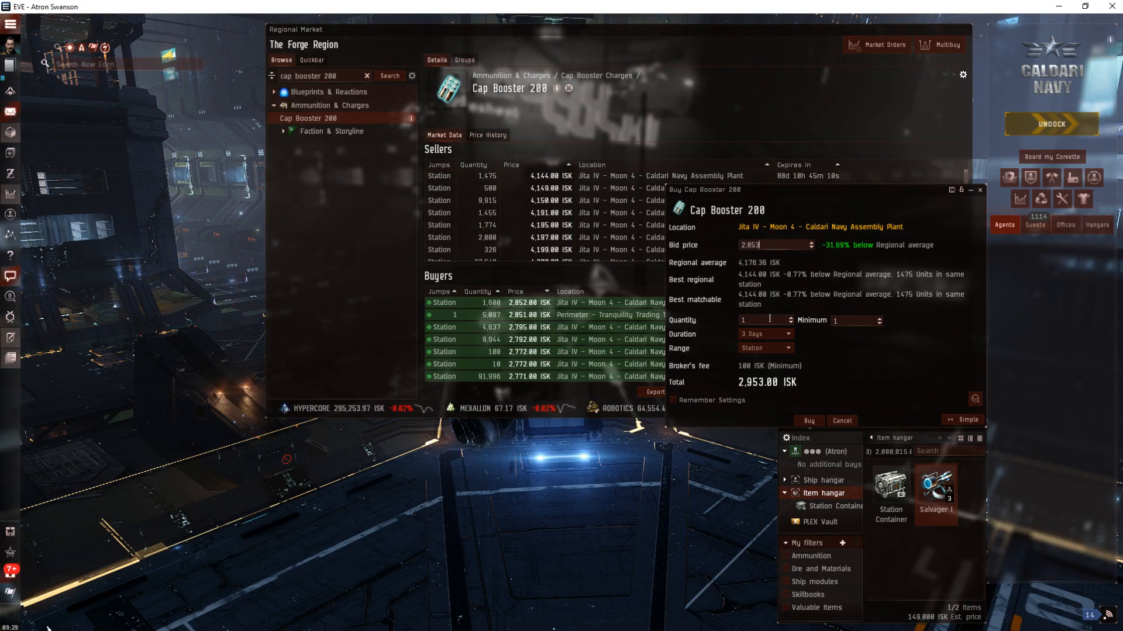
{"action": "type", "text": "100"}
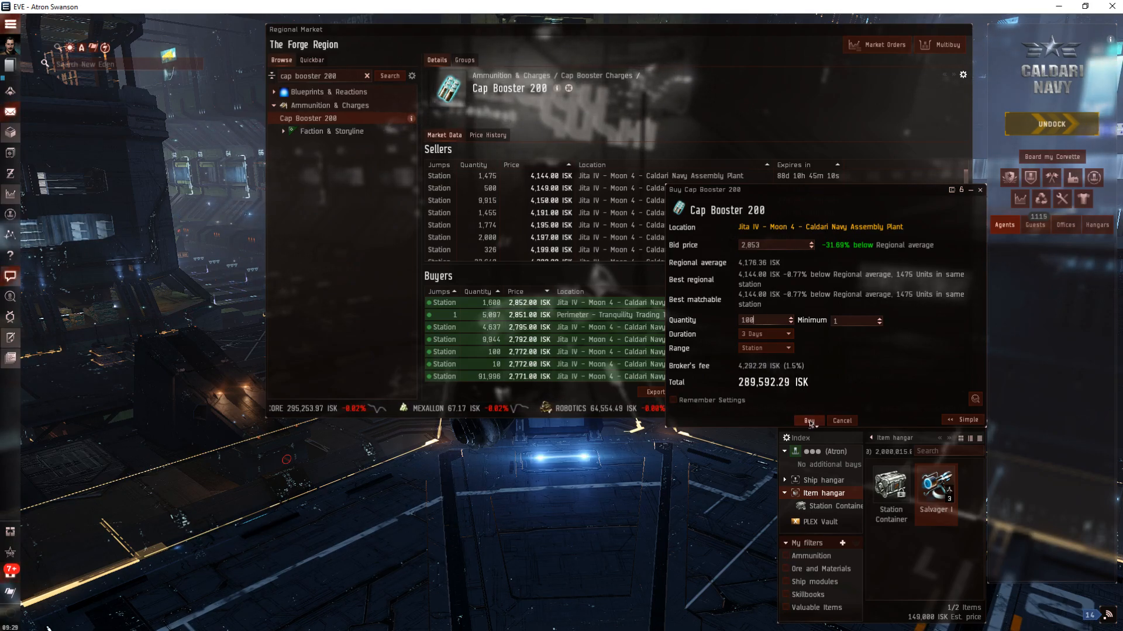
{"action": "left_click", "coordinate": [808, 420]}
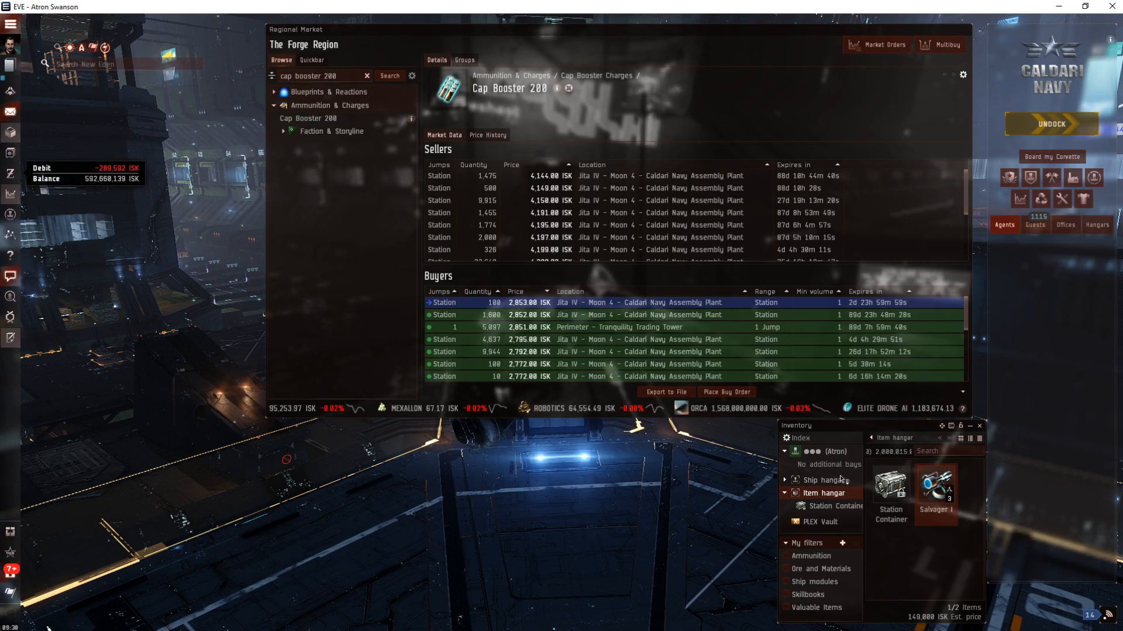
{"action": "mouse_move", "coordinate": [935, 488]}
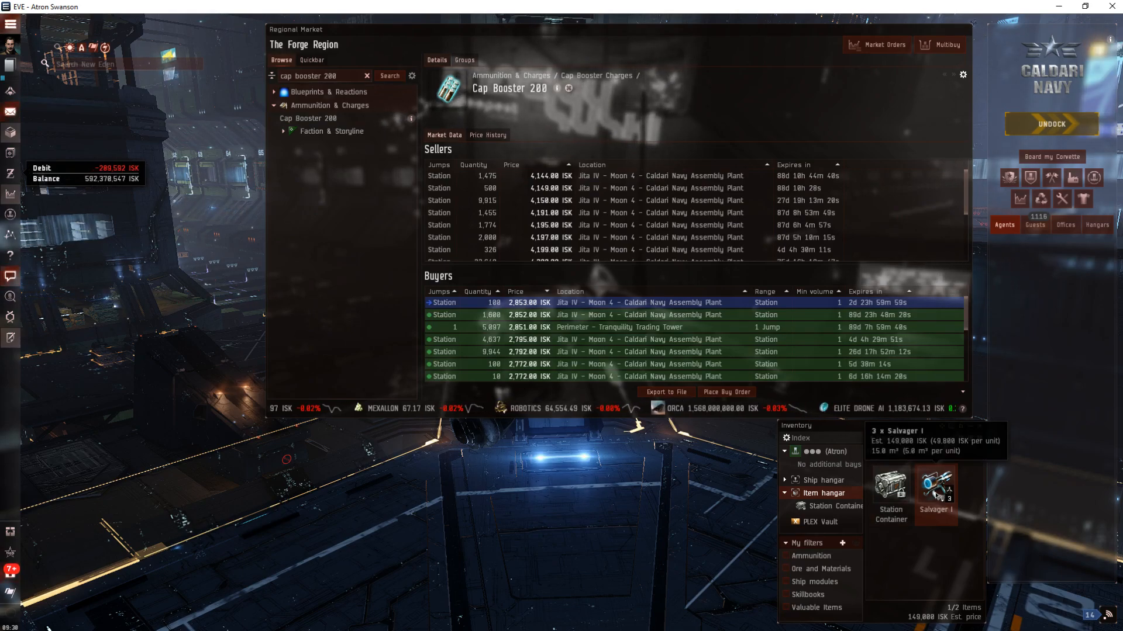
{"action": "left_click", "coordinate": [936, 490]}
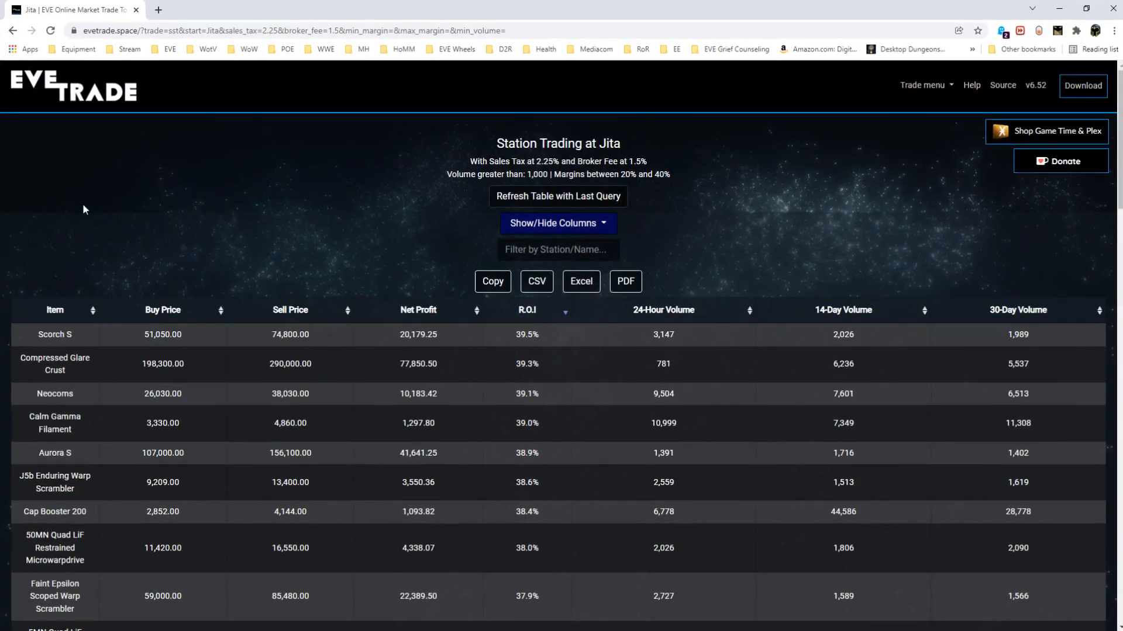
{"action": "mouse_move", "coordinate": [354, 282]}
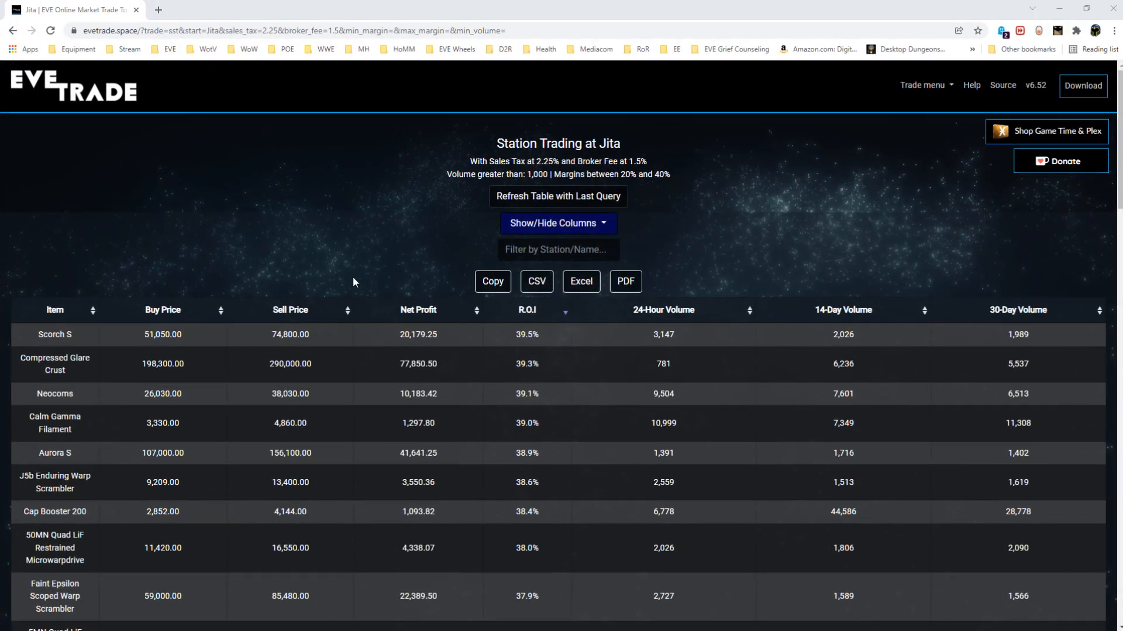
{"action": "mouse_move", "coordinate": [673, 314]}
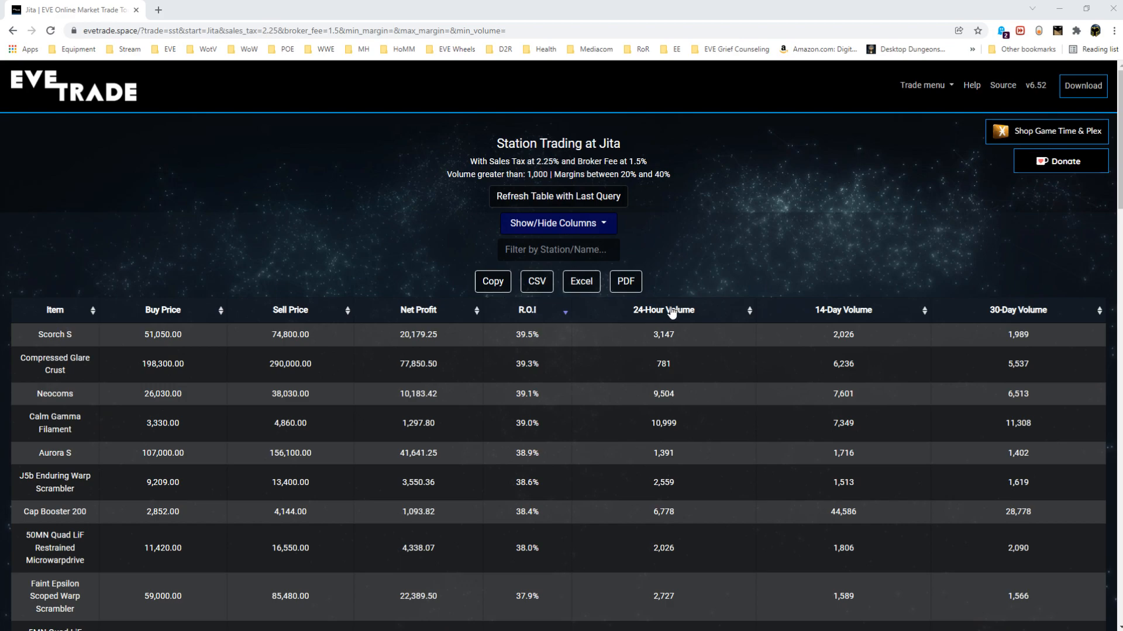
{"action": "mouse_move", "coordinate": [158, 320]}
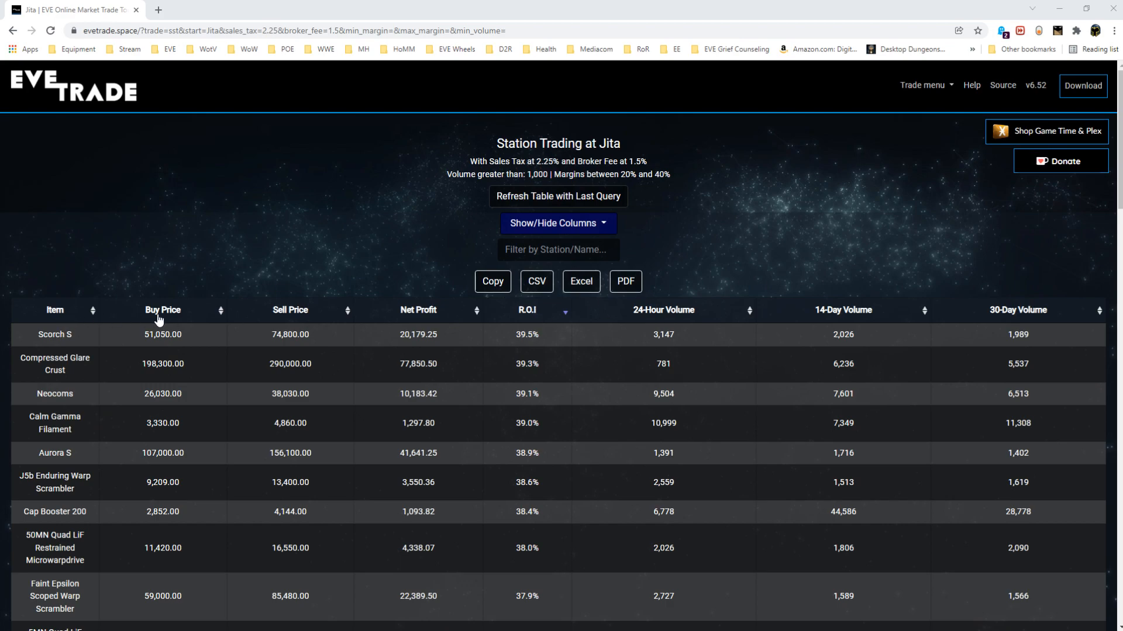
{"action": "mouse_move", "coordinate": [400, 327]}
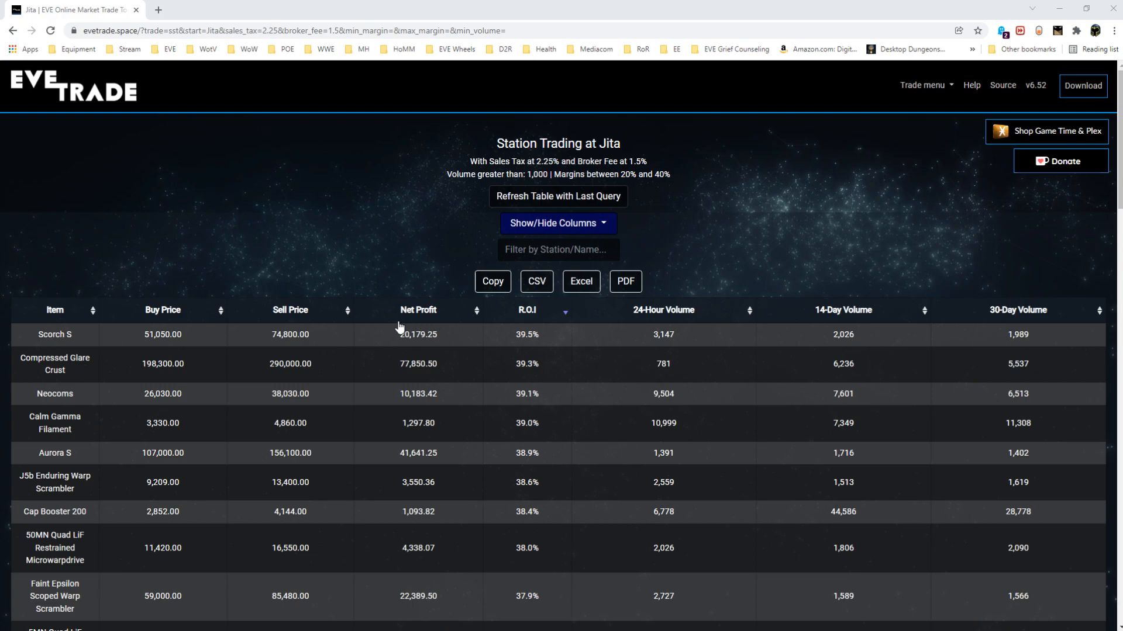
{"action": "mouse_move", "coordinate": [641, 338]}
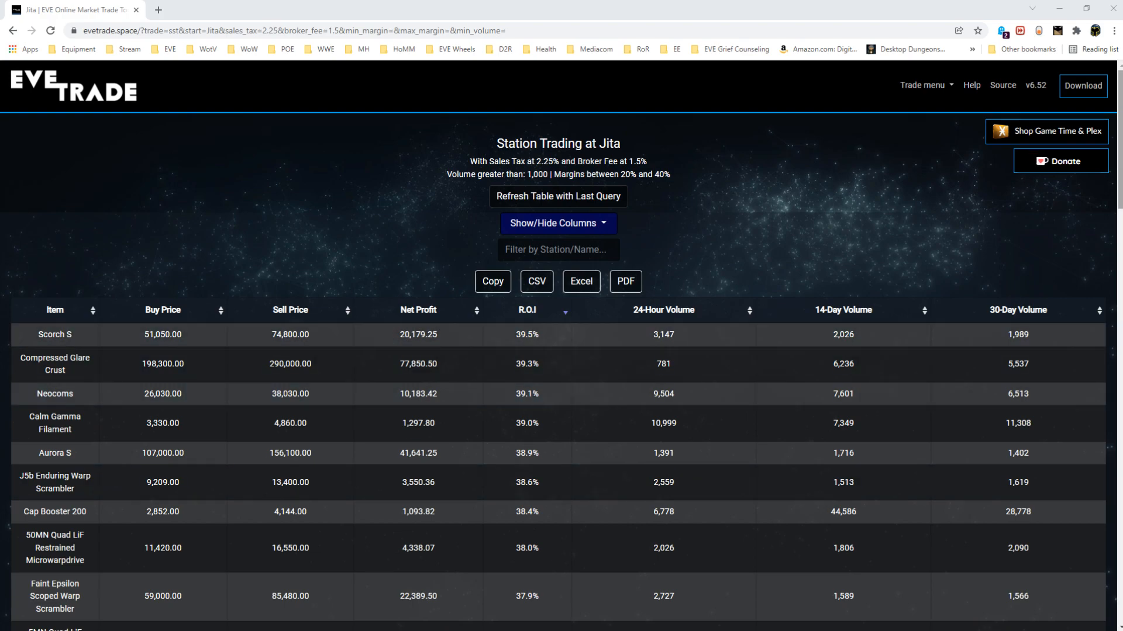
Step: Scroll the Jita results past Cap Booster 200 to items near 32–33% return
{"action": "scroll", "scroll_direction": "down", "scroll_amount": 3}
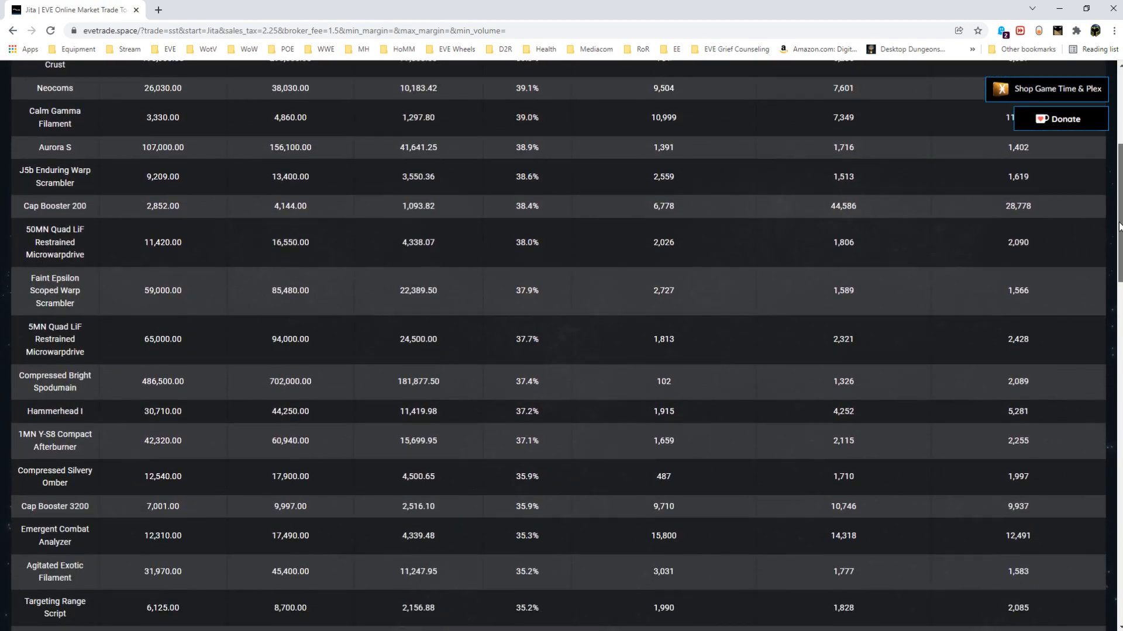
{"action": "scroll", "scroll_direction": "down", "scroll_amount": 3}
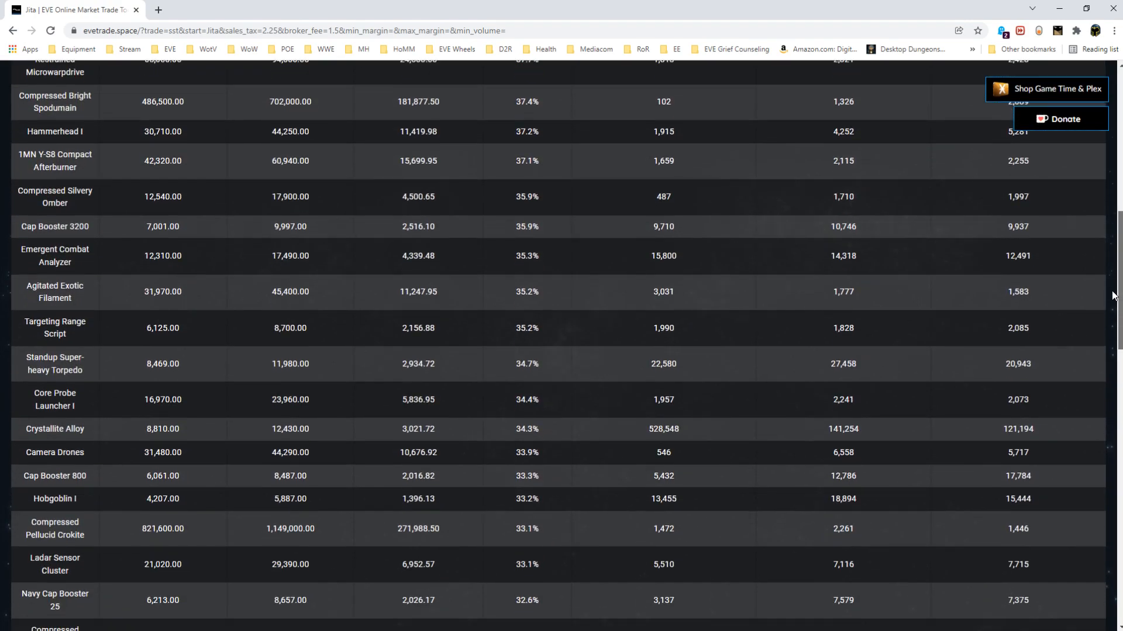
{"action": "scroll", "scroll_direction": "down", "scroll_amount": 3}
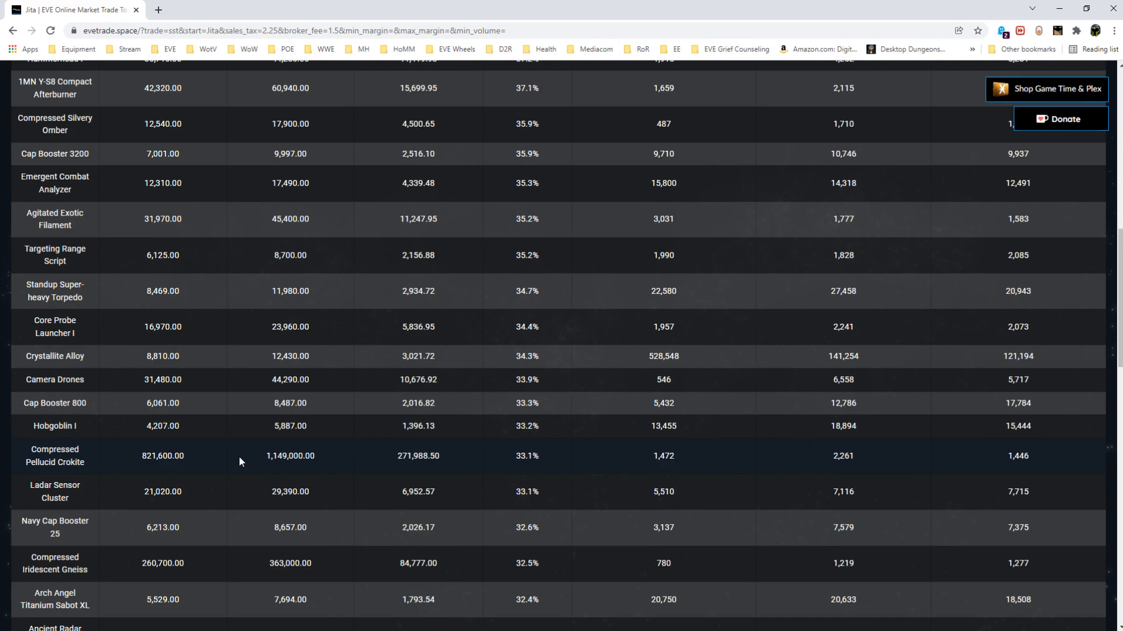
{"action": "mouse_move", "coordinate": [274, 470]}
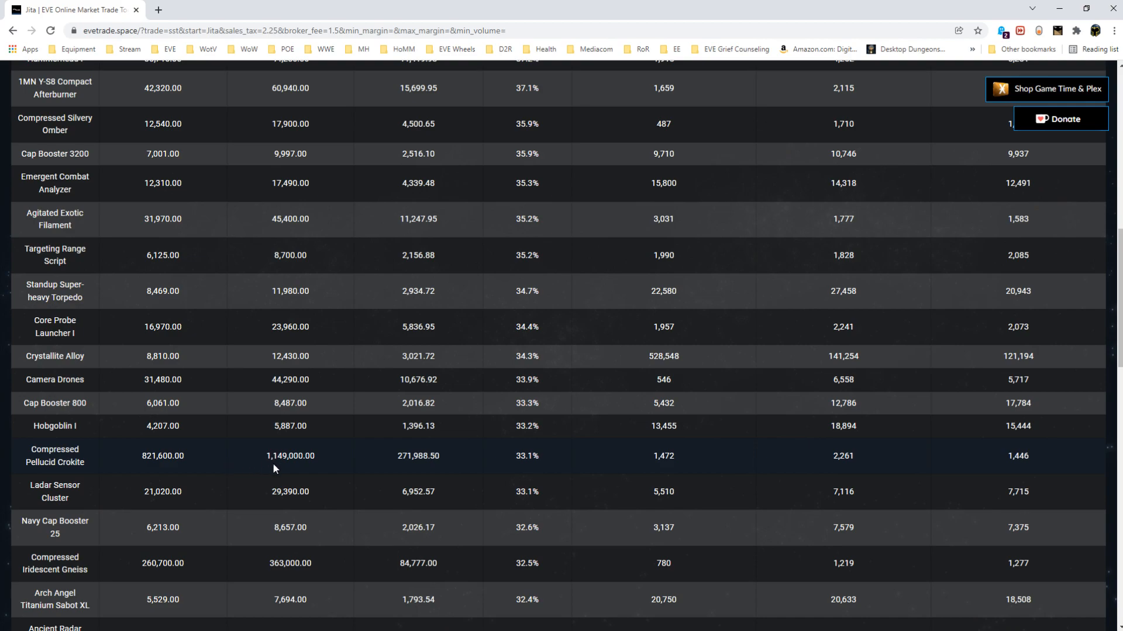
{"action": "mouse_move", "coordinate": [192, 462]}
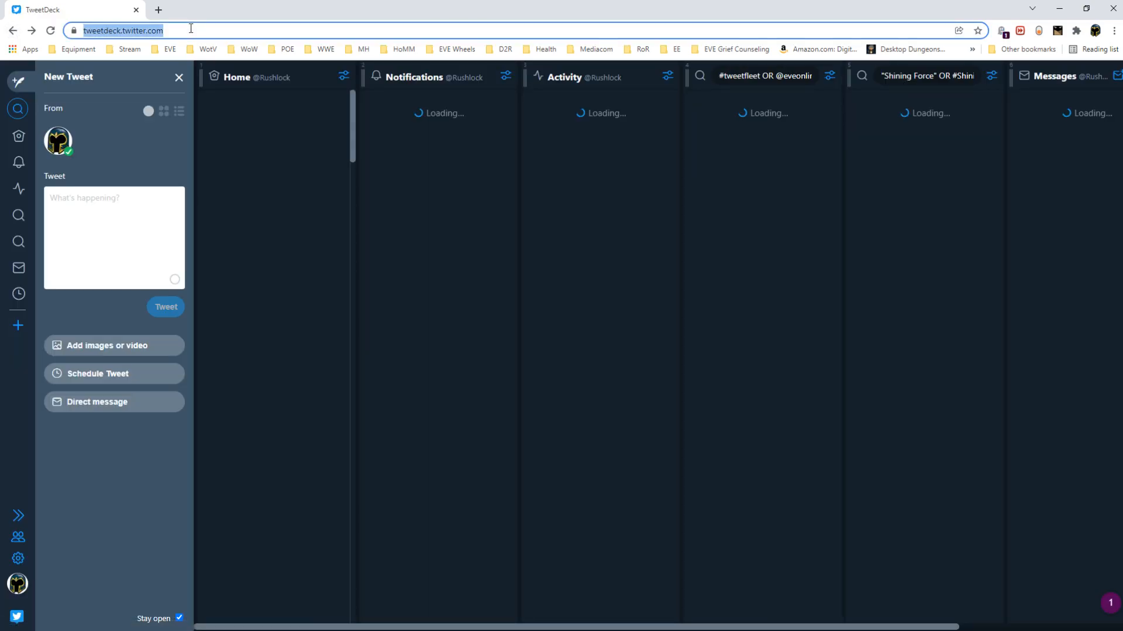
Step: Go to evetrade.space in the address bar
{"action": "type", "text": "evetrade.space"}
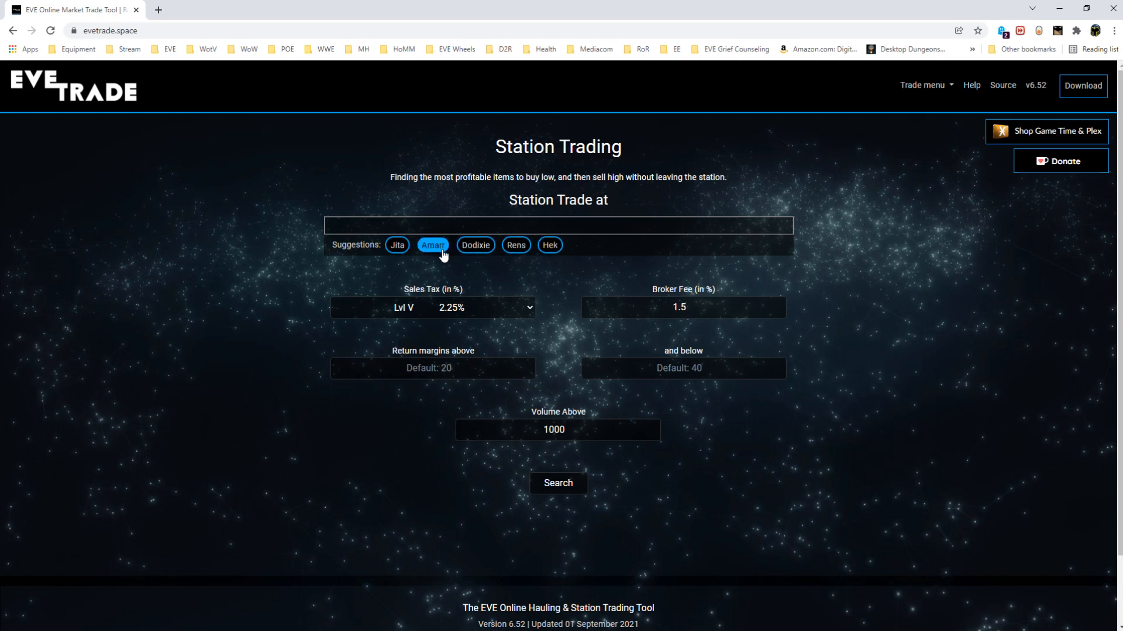
{"action": "mouse_move", "coordinate": [1008, 463]}
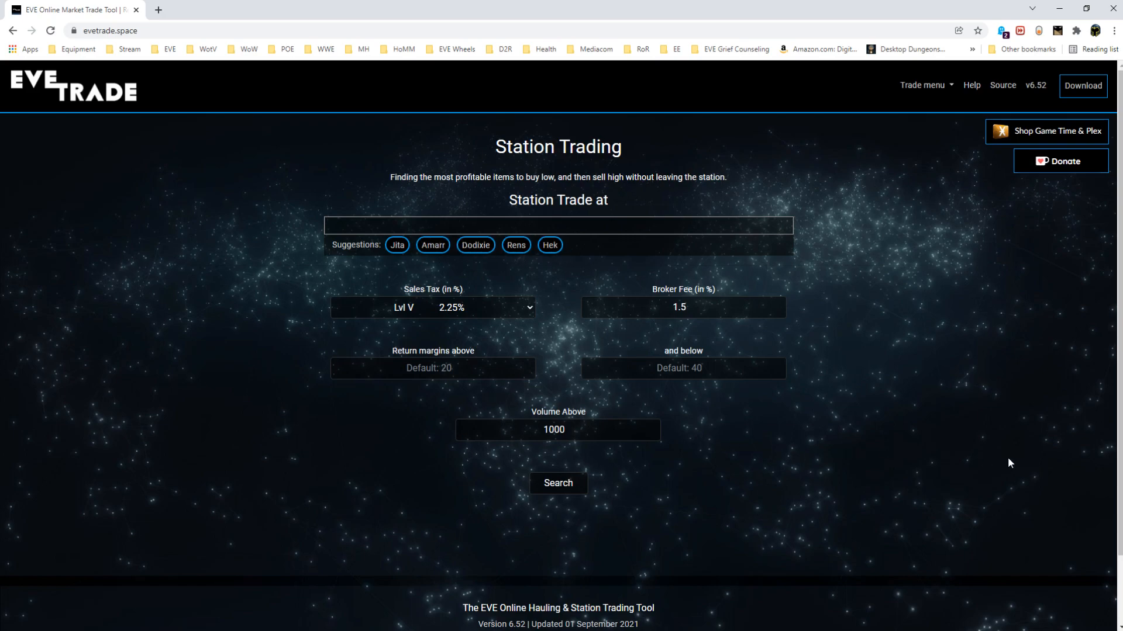
{"action": "mouse_move", "coordinate": [915, 406]}
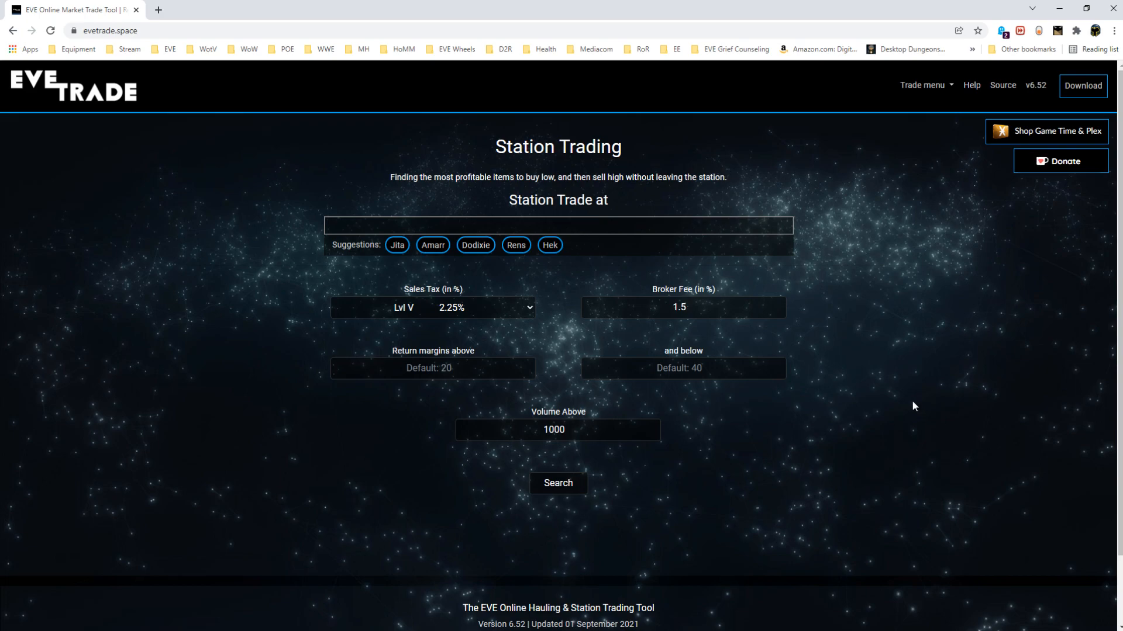
{"action": "mouse_move", "coordinate": [1064, 150]}
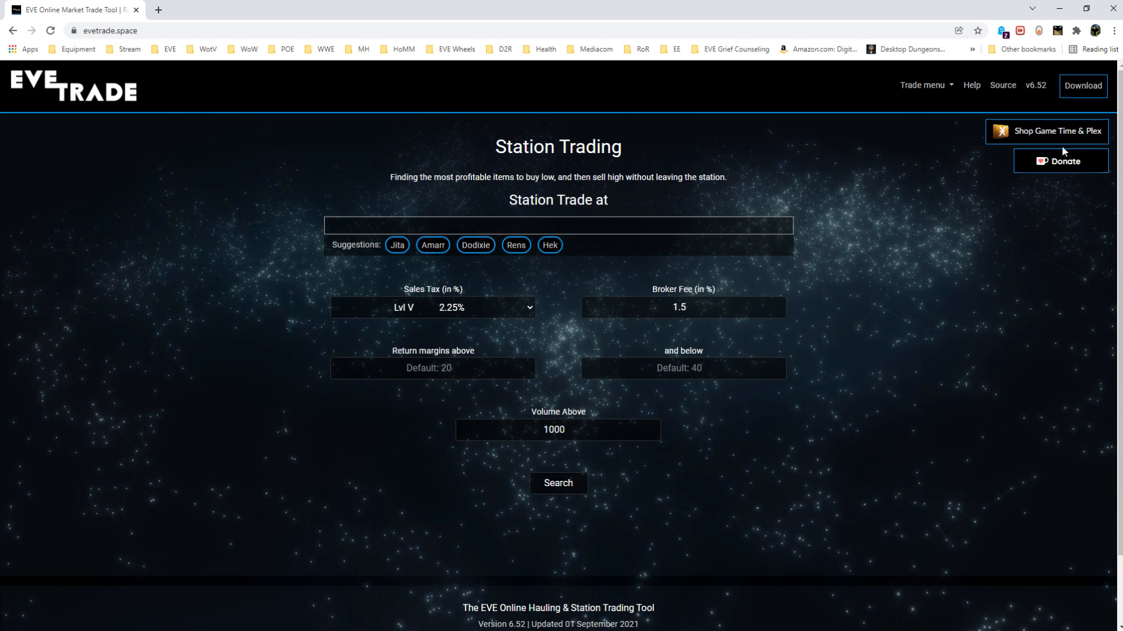
{"action": "mouse_move", "coordinate": [959, 225]}
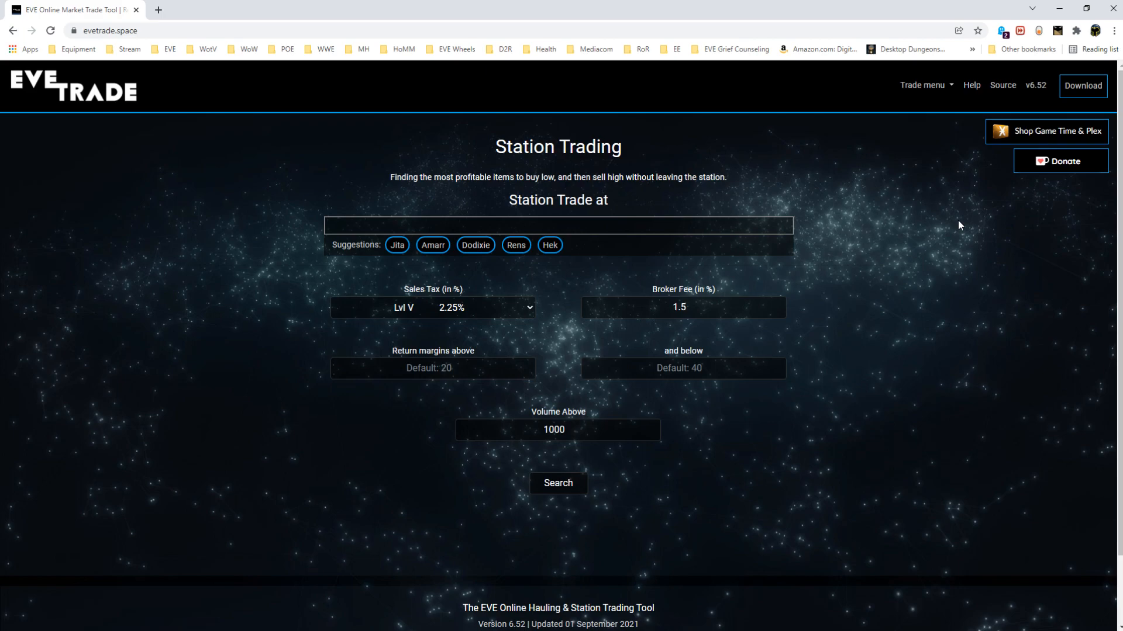
{"action": "mouse_move", "coordinate": [1039, 136]}
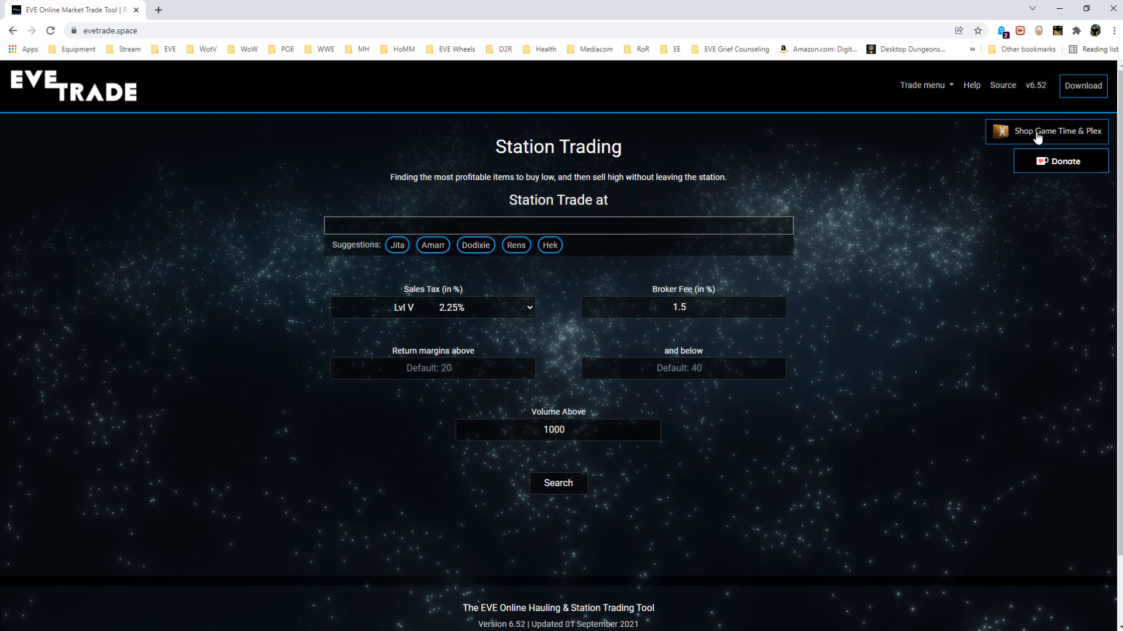
{"action": "mouse_move", "coordinate": [947, 327]}
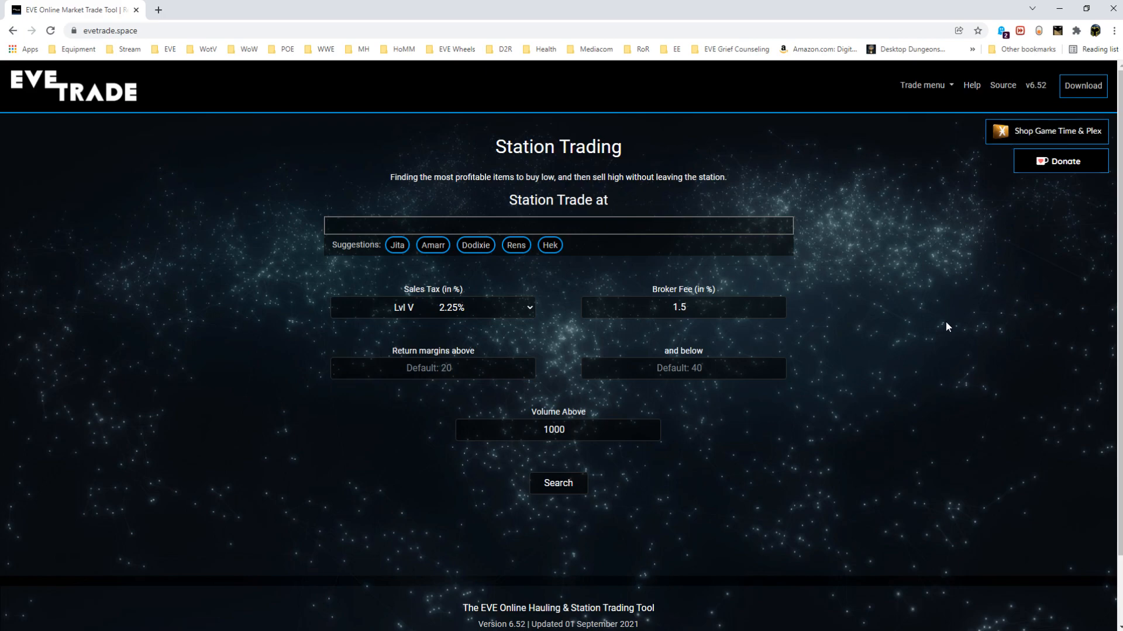